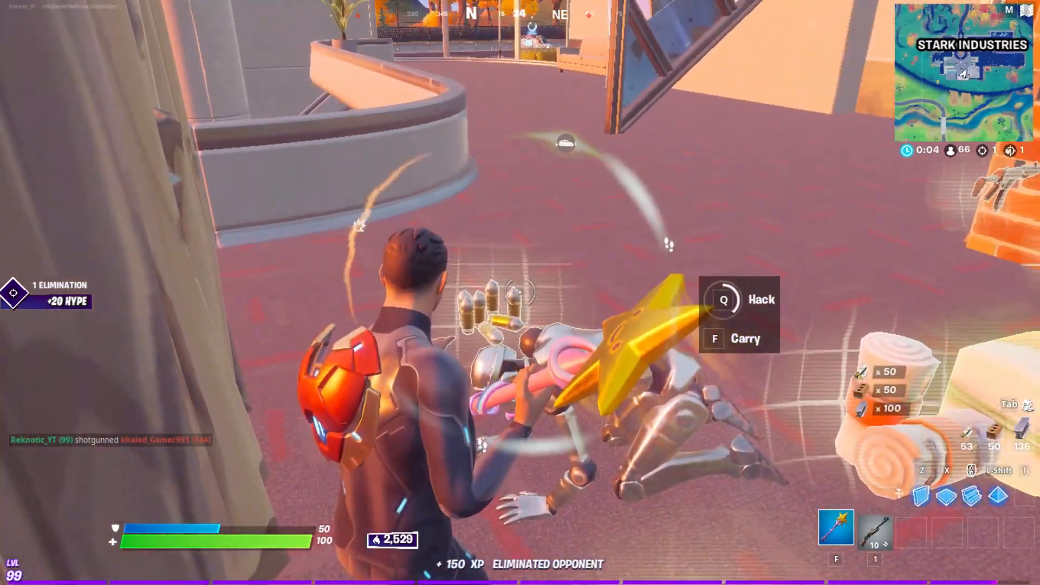
- Set Low Latency Mode to Off in NVIDIA's global 3D settings and apply
{"action": "key", "text": "q"}
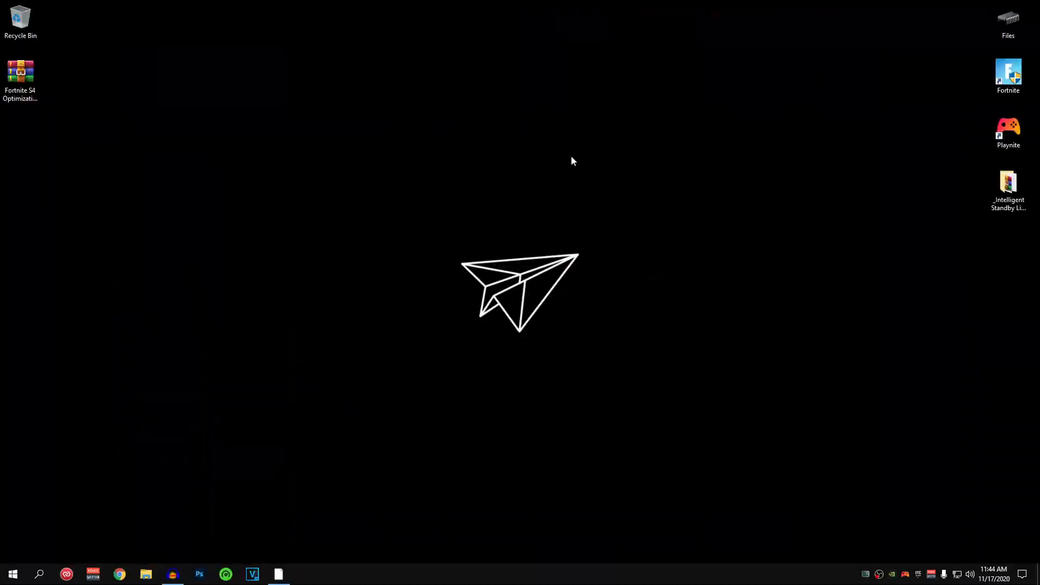
{"action": "mouse_move", "coordinate": [407, 204]}
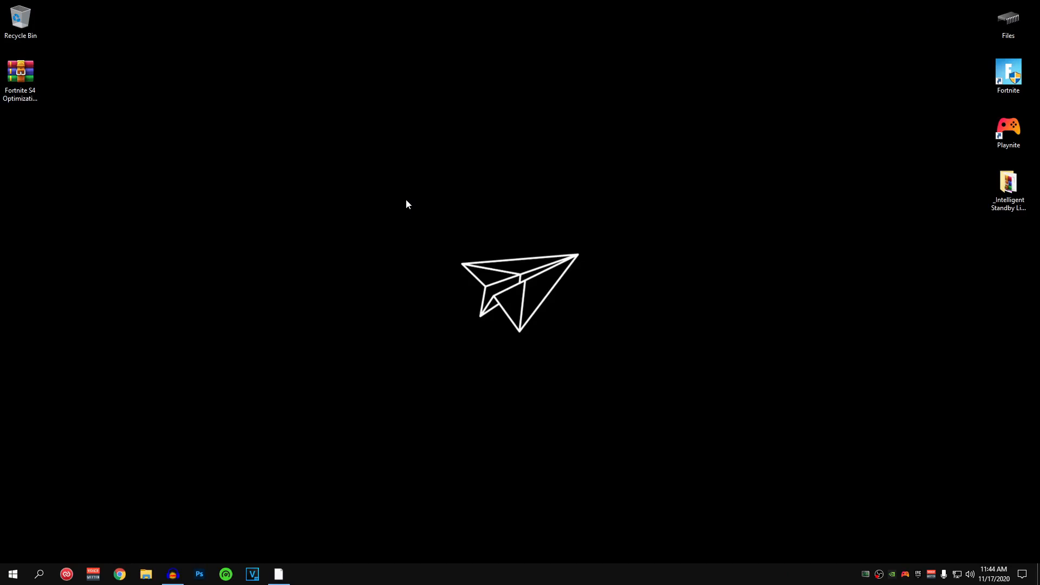
{"action": "right_click", "coordinate": [407, 204]}
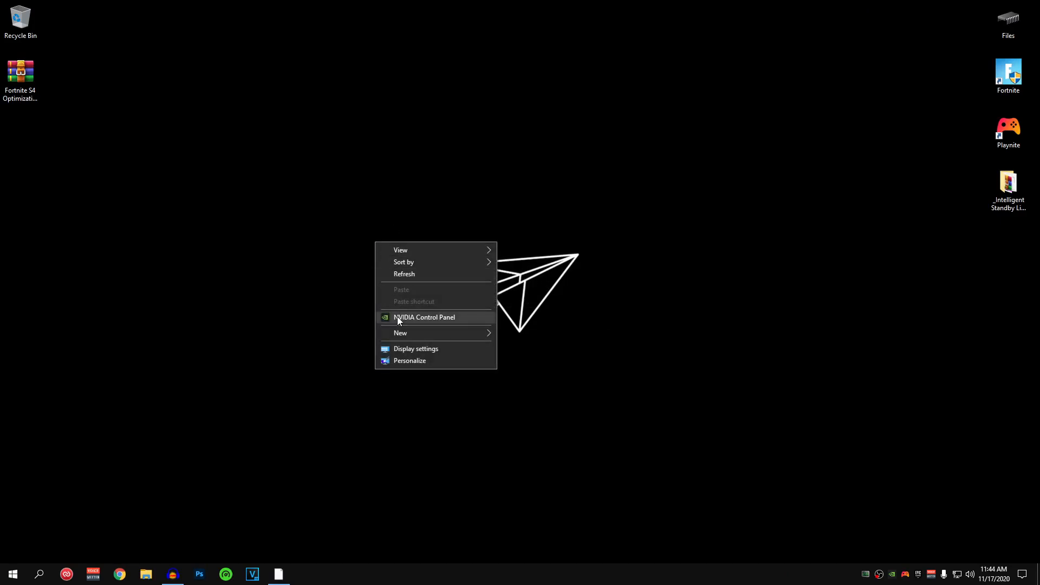
{"action": "left_click", "coordinate": [424, 317]}
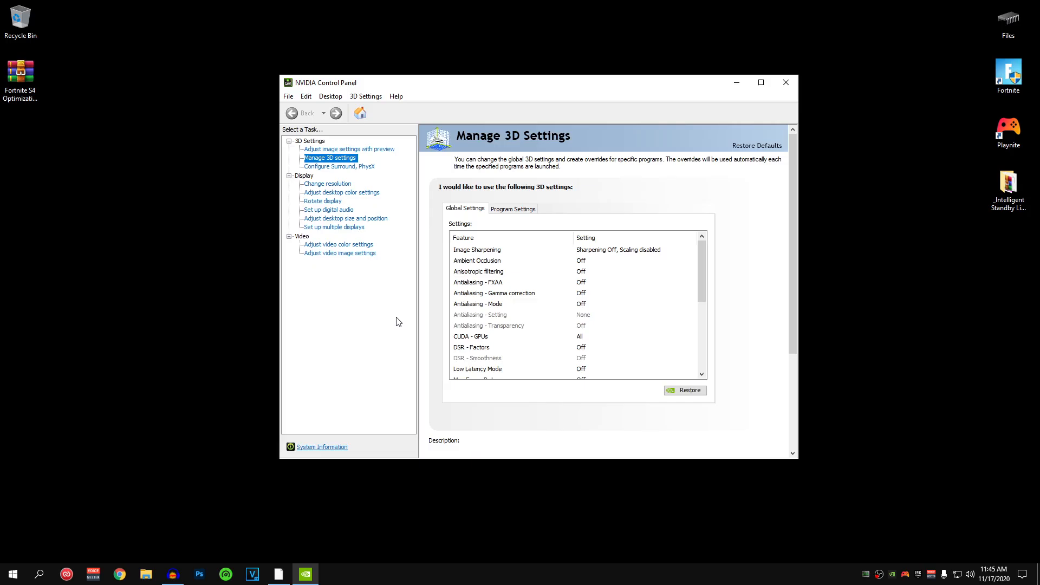
{"action": "left_click", "coordinate": [349, 148]}
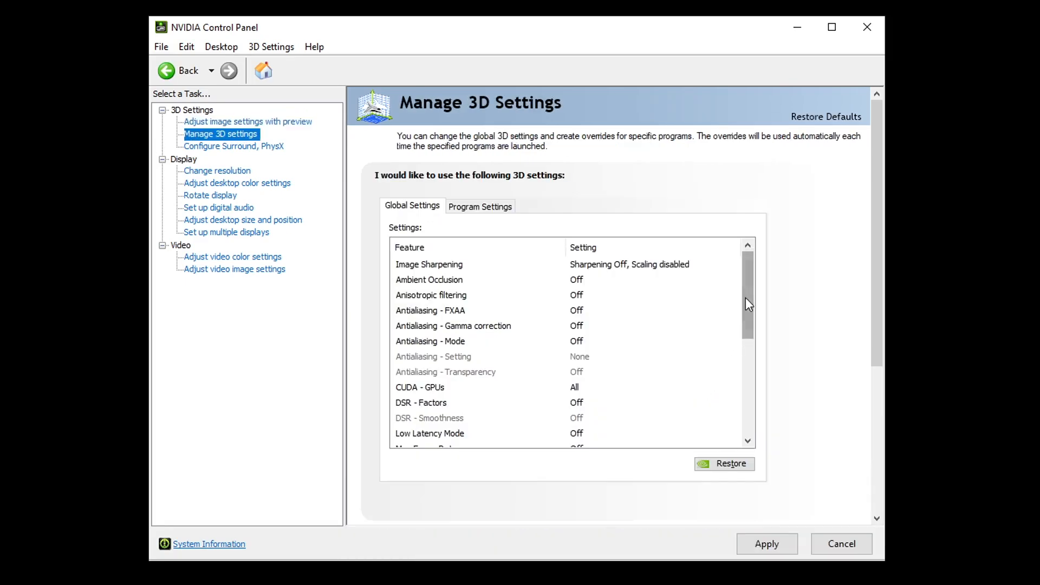
{"action": "scroll", "scroll_direction": "down", "scroll_amount": 3}
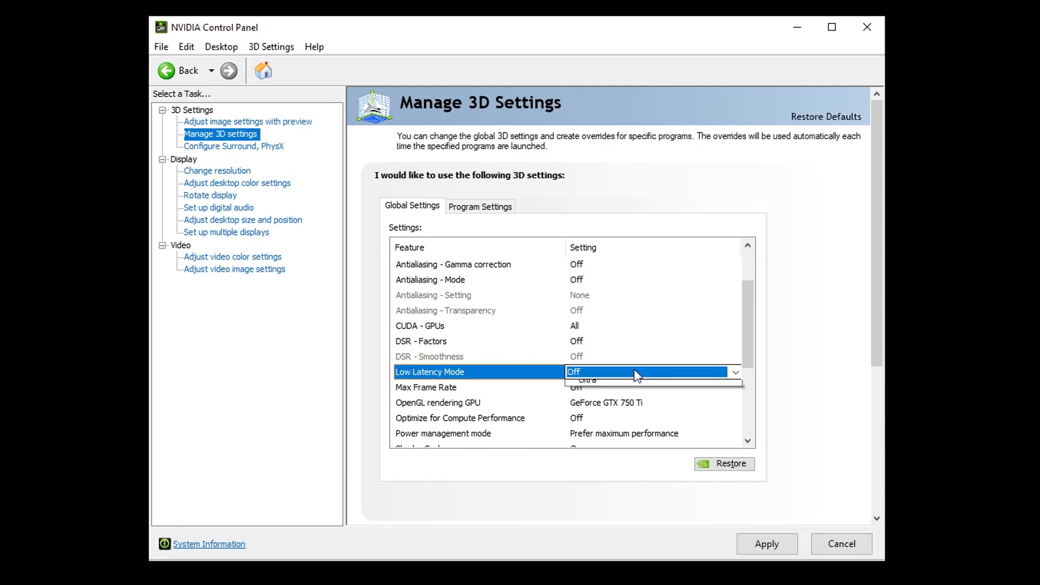
{"action": "left_click", "coordinate": [574, 372]}
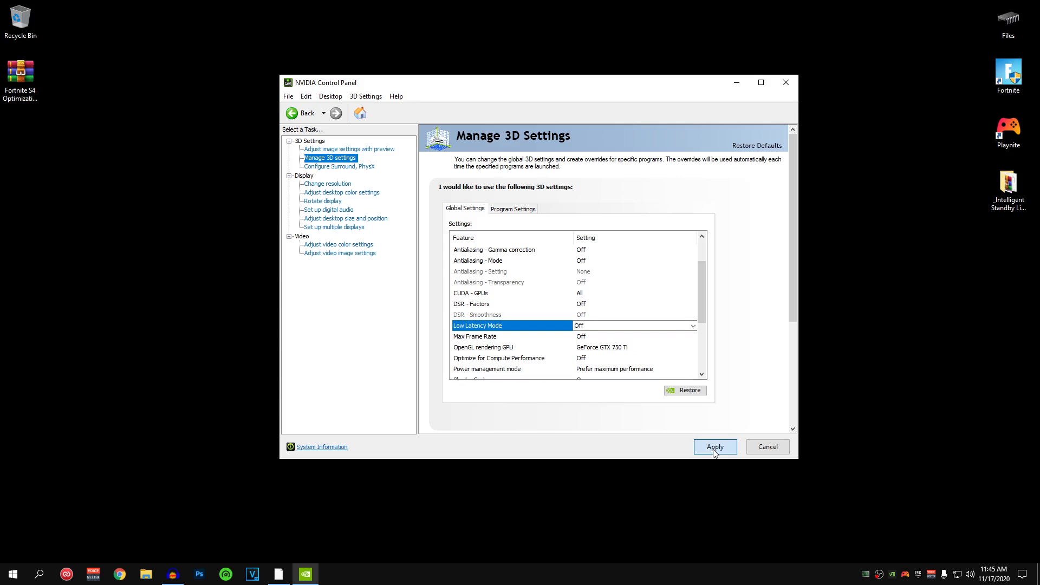
{"action": "left_click", "coordinate": [715, 447]}
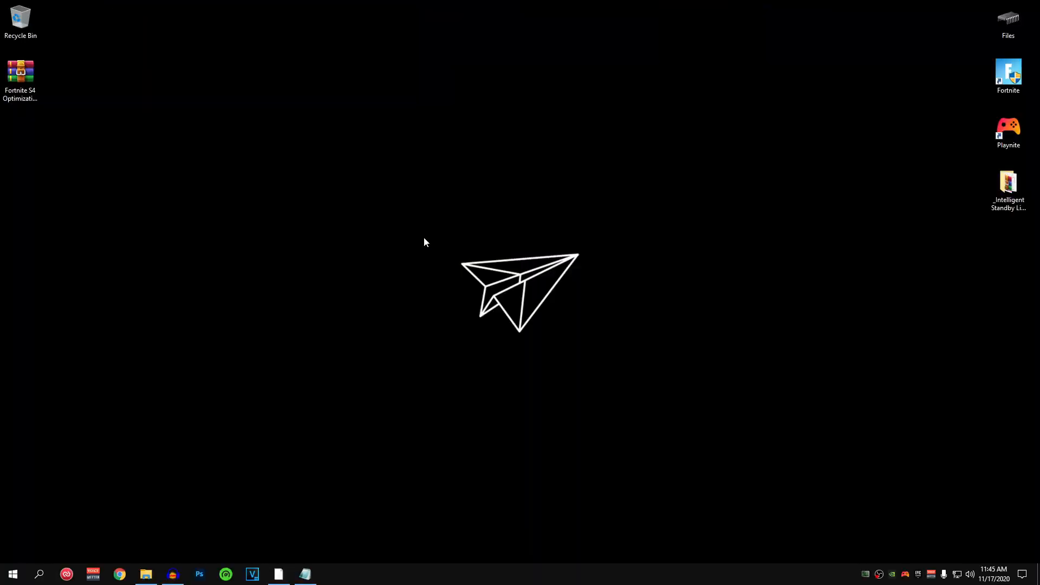
{"action": "mouse_move", "coordinate": [678, 415]}
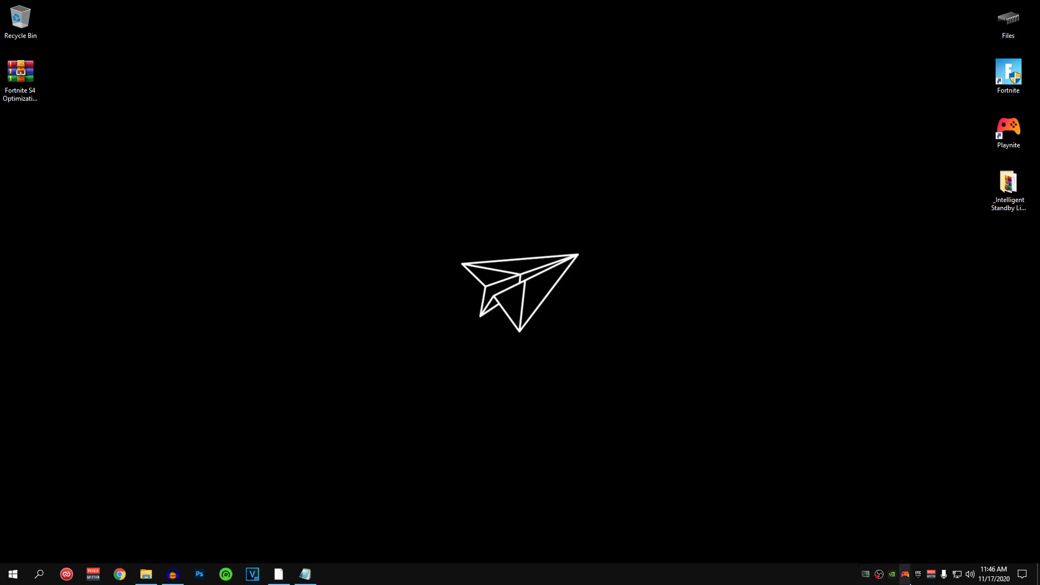
{"action": "mouse_move", "coordinate": [879, 574]}
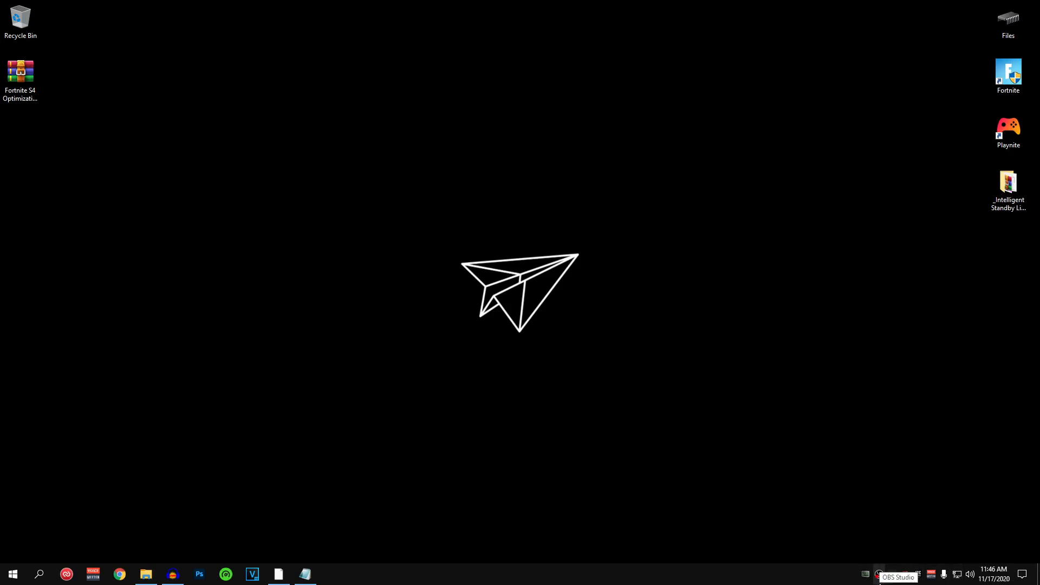
{"action": "mouse_move", "coordinate": [523, 406]}
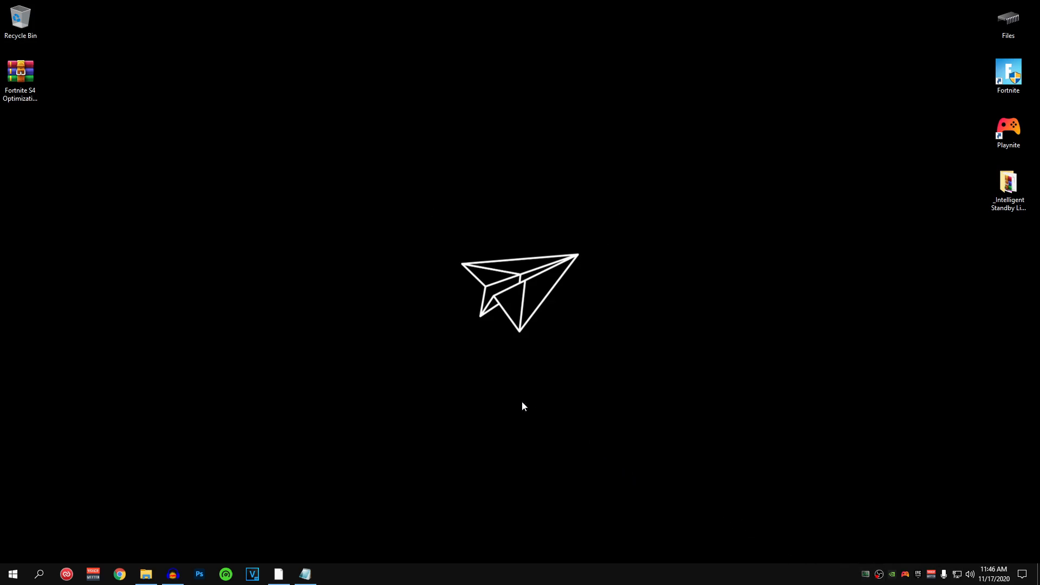
- Open Privacy > Background apps in Settings to turn off background apps
{"action": "left_click", "coordinate": [12, 574]}
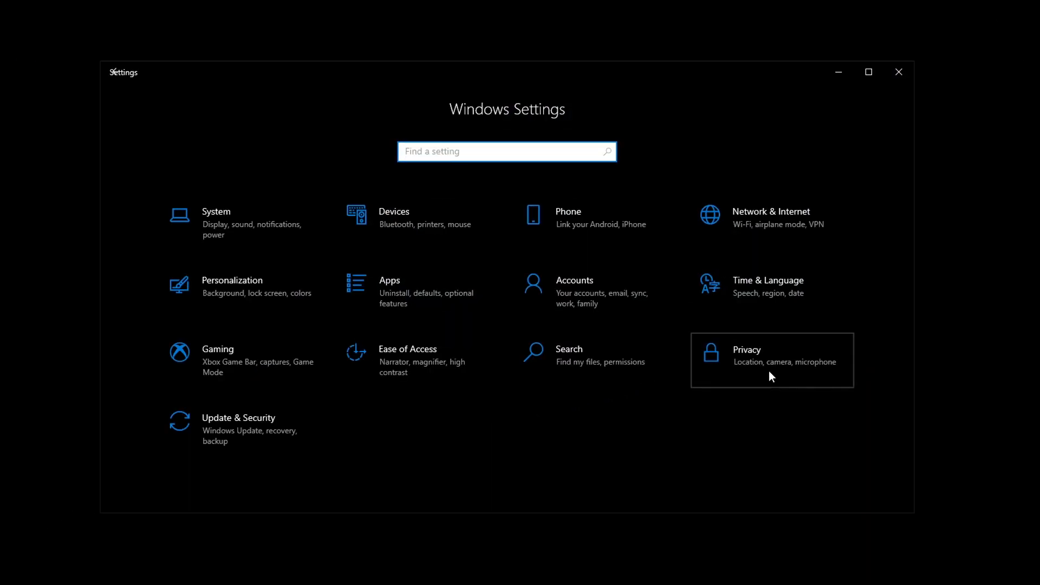
{"action": "left_click", "coordinate": [746, 349]}
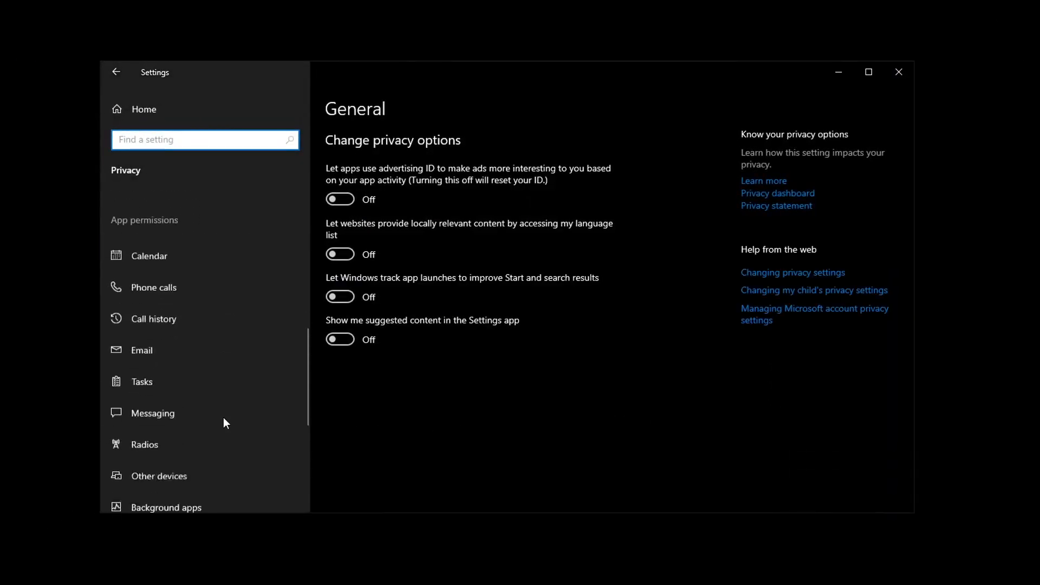
{"action": "scroll", "scroll_direction": "down", "scroll_amount": 3}
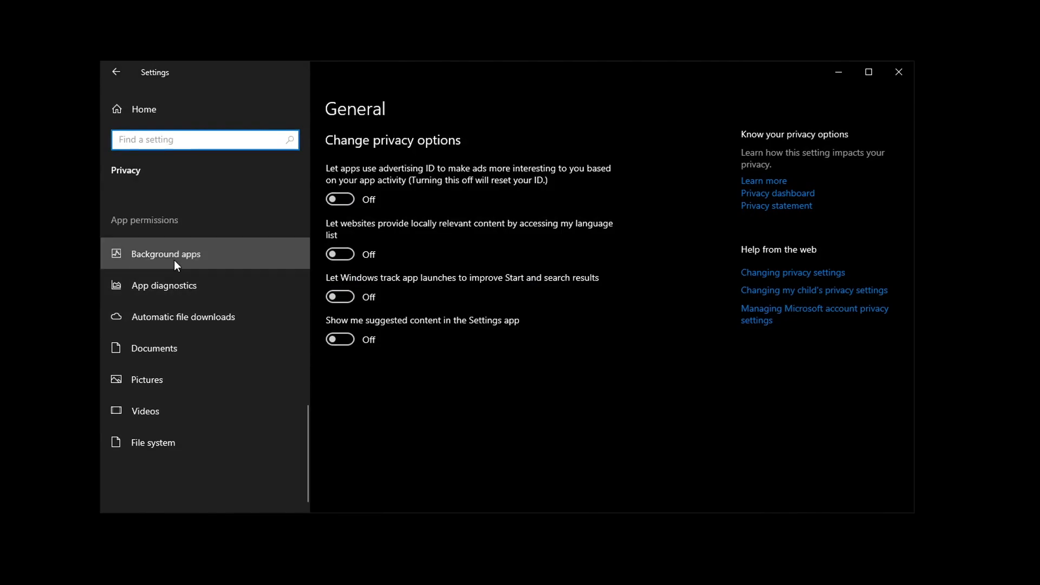
{"action": "left_click", "coordinate": [168, 253]}
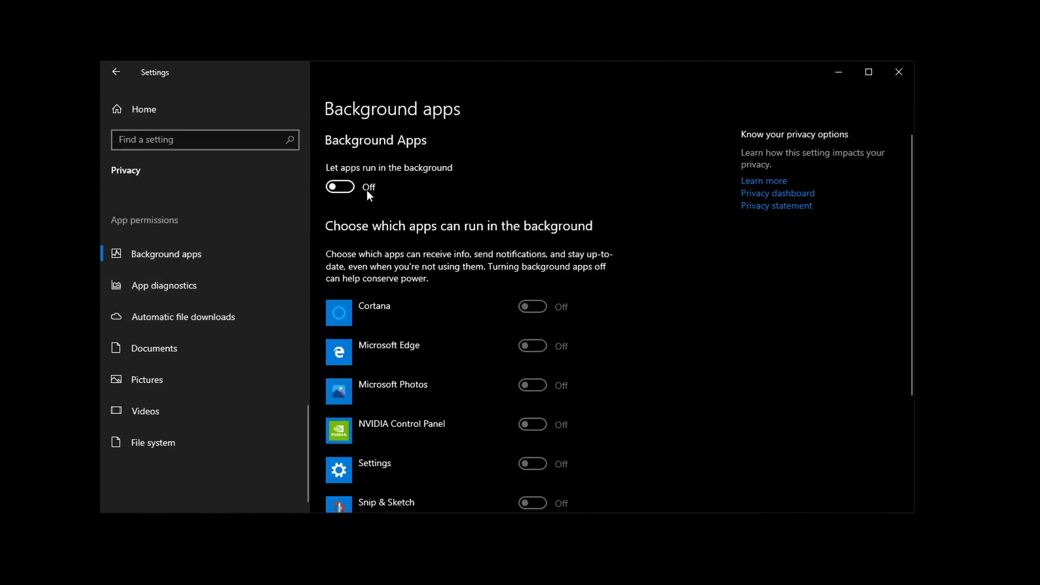
{"action": "mouse_move", "coordinate": [357, 195]}
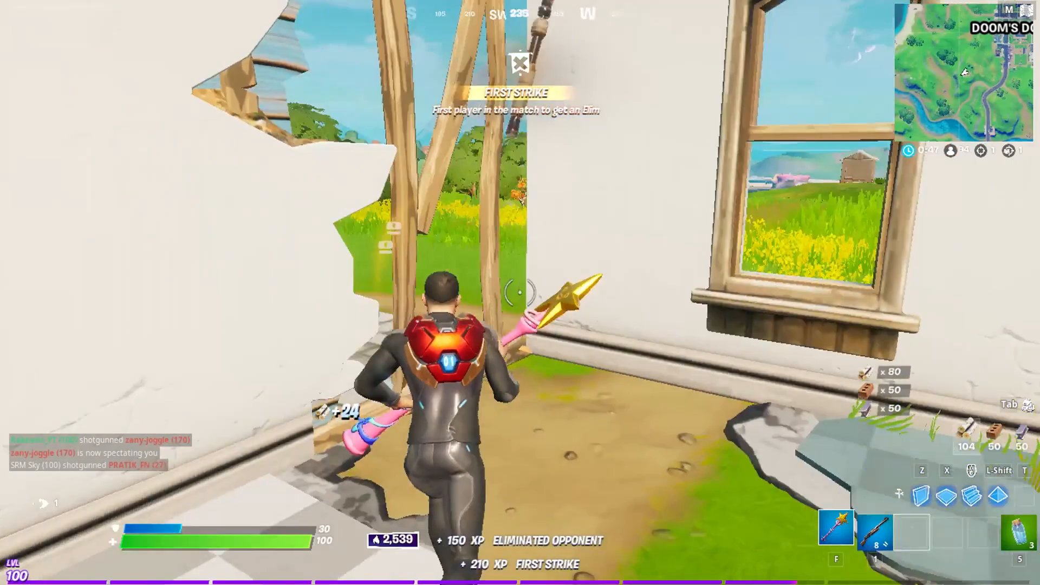
{"action": "left_click", "coordinate": [14, 570]}
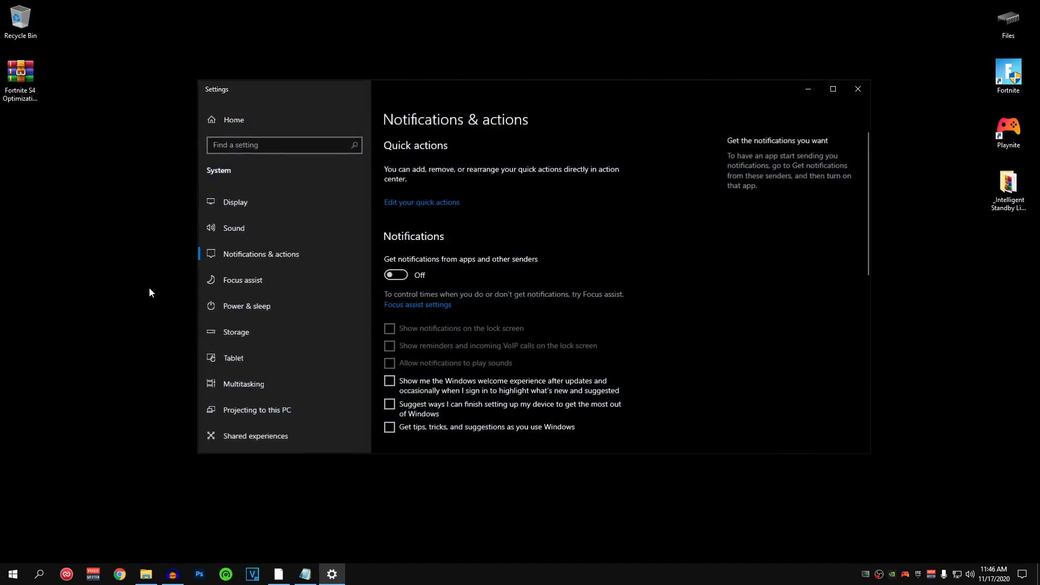
- Switch notifications from apps and other senders off and set Focus assist to Off
{"action": "left_click", "coordinate": [396, 274]}
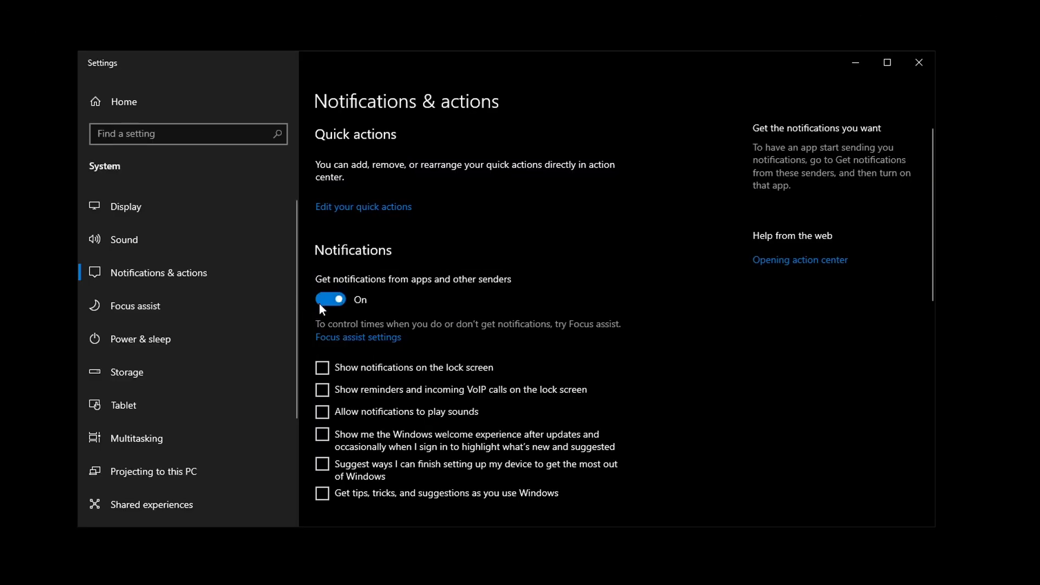
{"action": "left_click", "coordinate": [331, 299]}
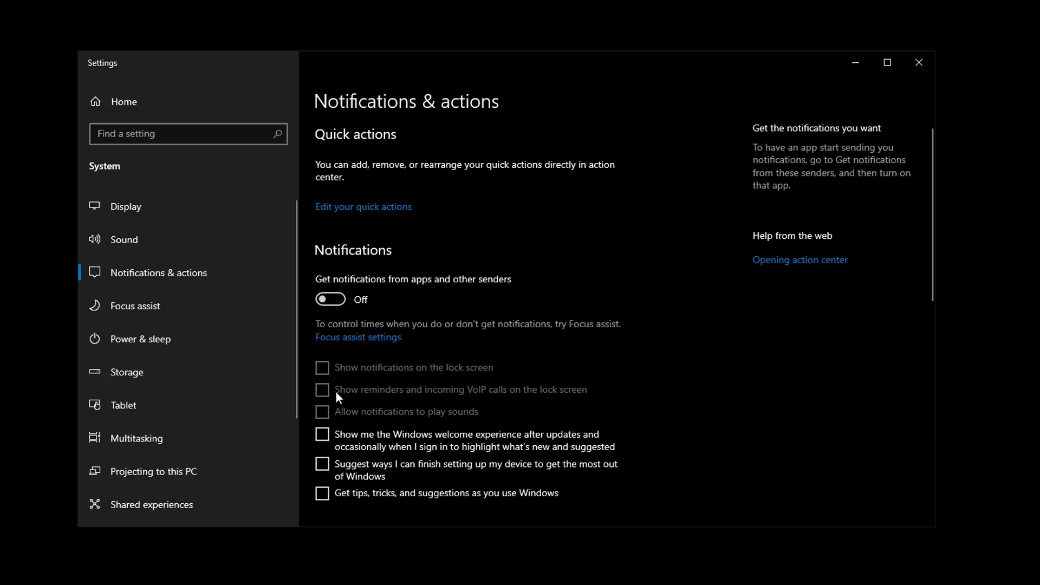
{"action": "mouse_move", "coordinate": [337, 340]}
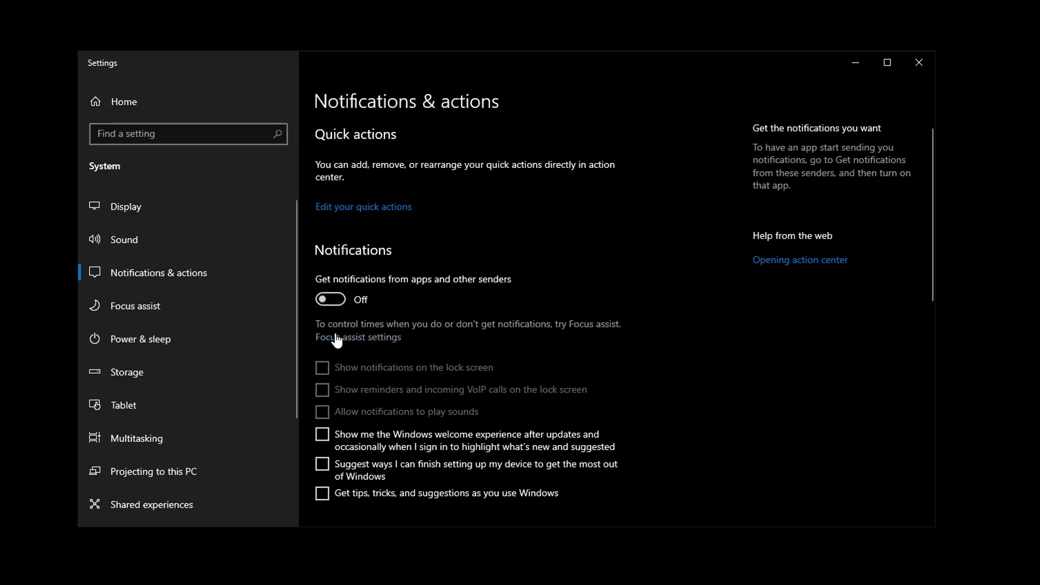
{"action": "left_click", "coordinate": [136, 306]}
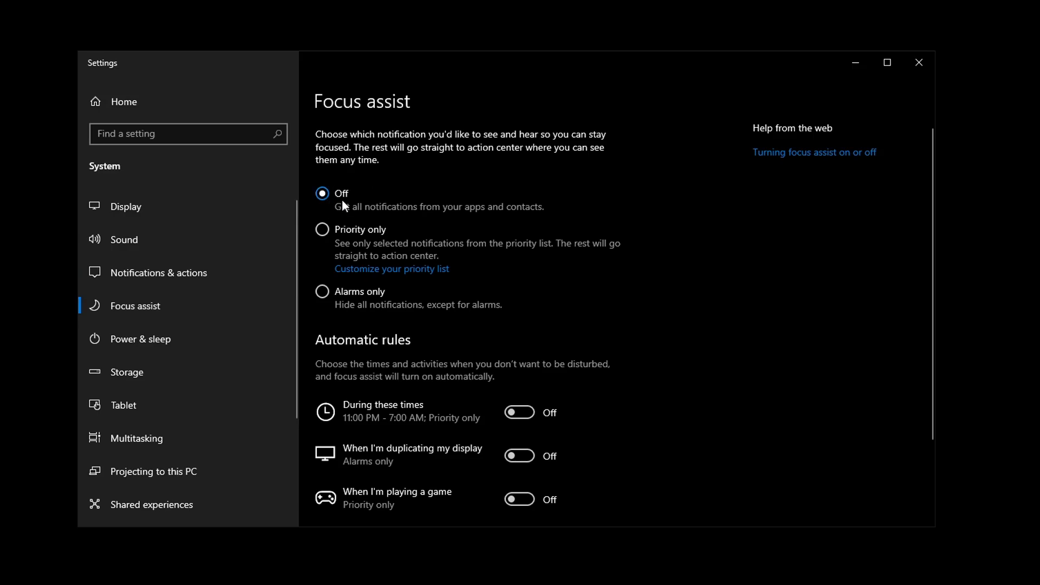
{"action": "left_click", "coordinate": [125, 207]}
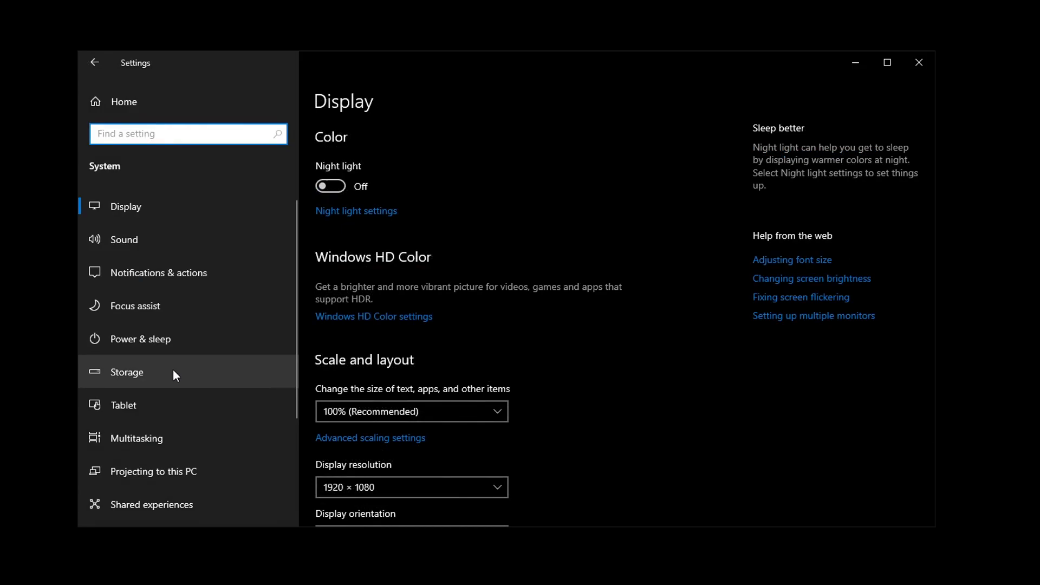
{"action": "left_click", "coordinate": [126, 372]}
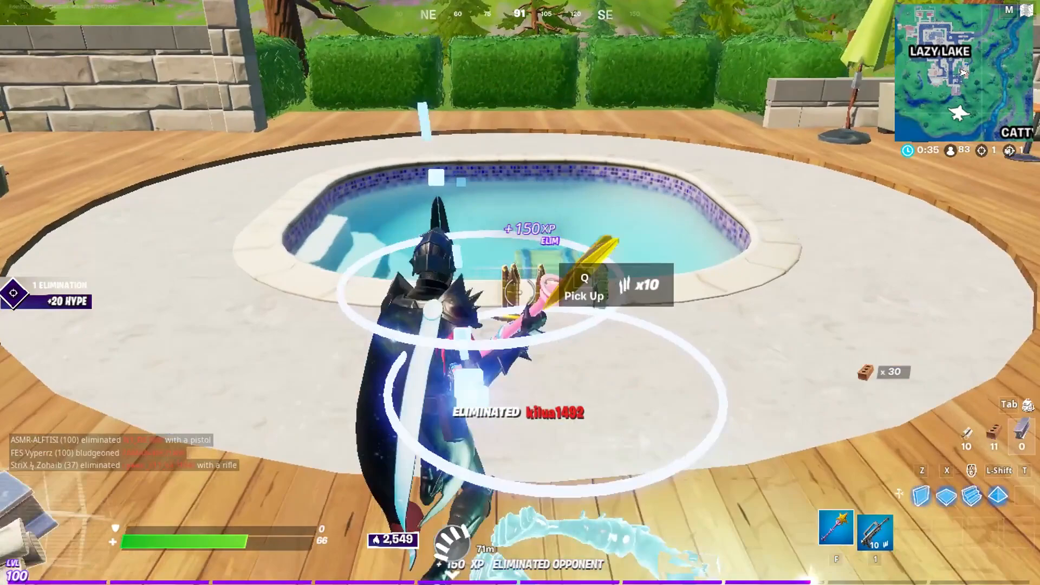
{"action": "left_click", "coordinate": [9, 569]}
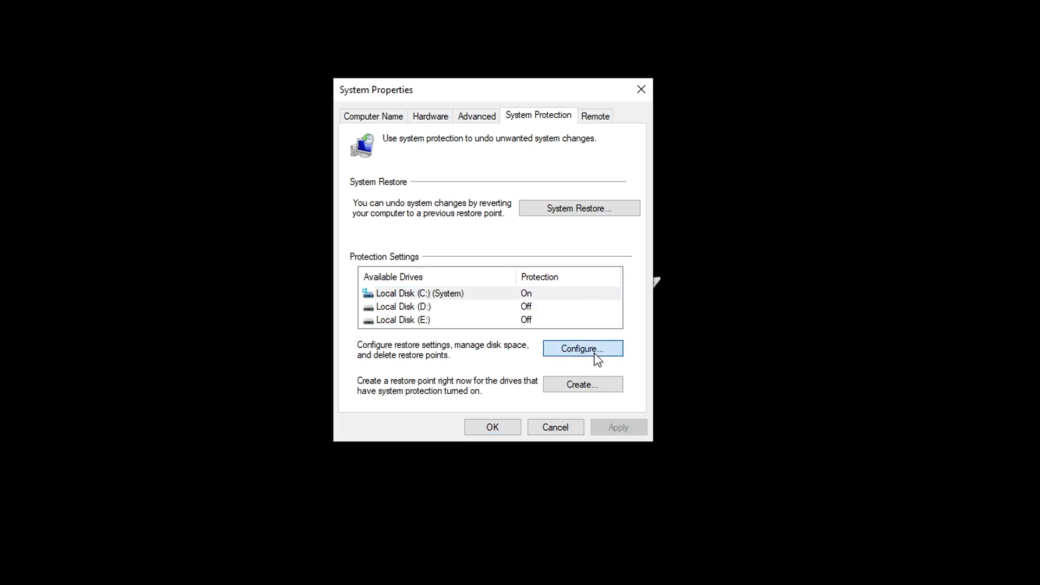
- Turn on system protection for drive C: and create a 'Backup' restore point
{"action": "left_click", "coordinate": [582, 348]}
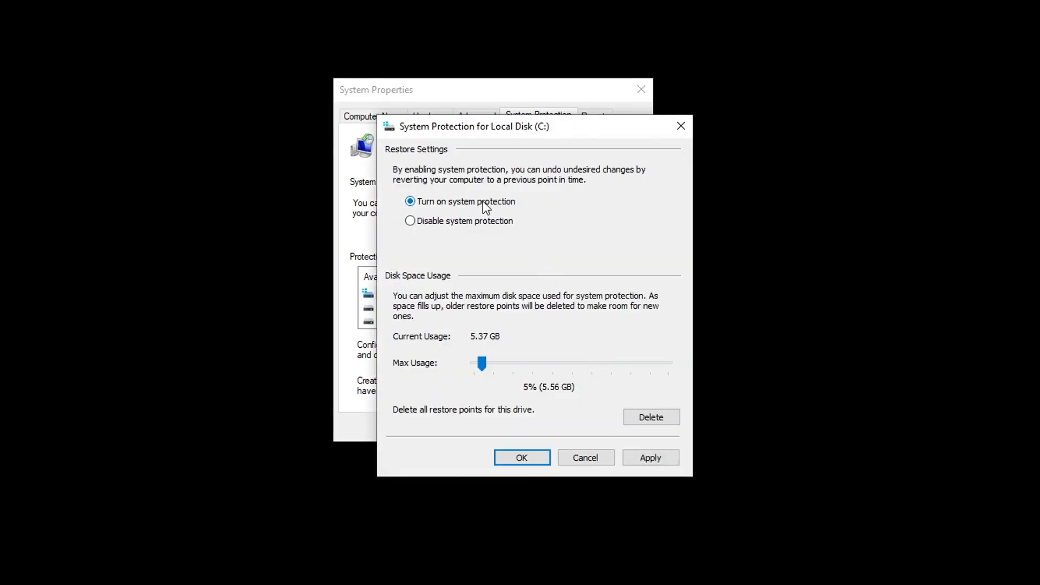
{"action": "mouse_move", "coordinate": [476, 394]}
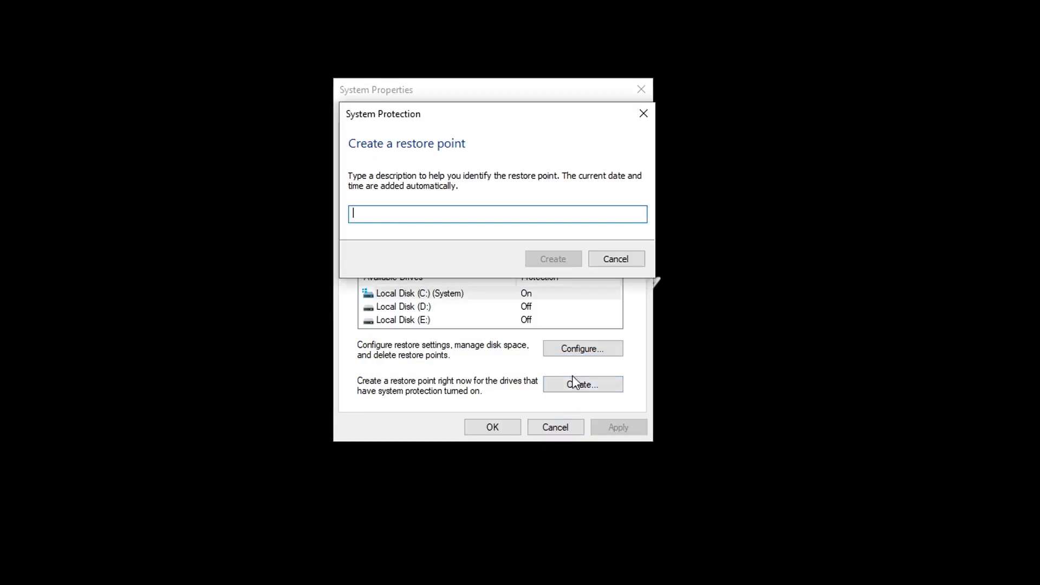
{"action": "type", "text": "Backu"}
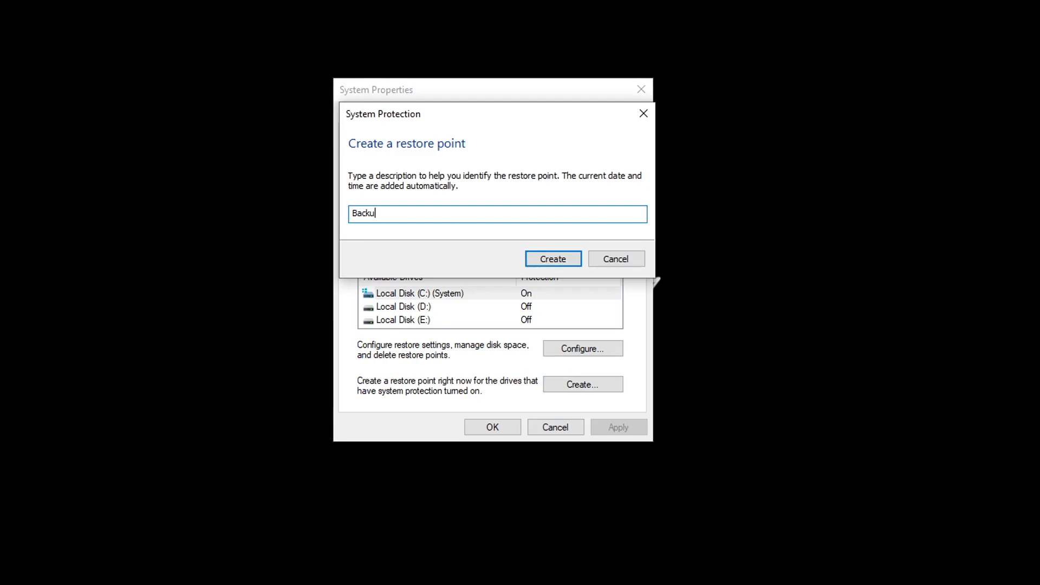
{"action": "left_click", "coordinate": [553, 258]}
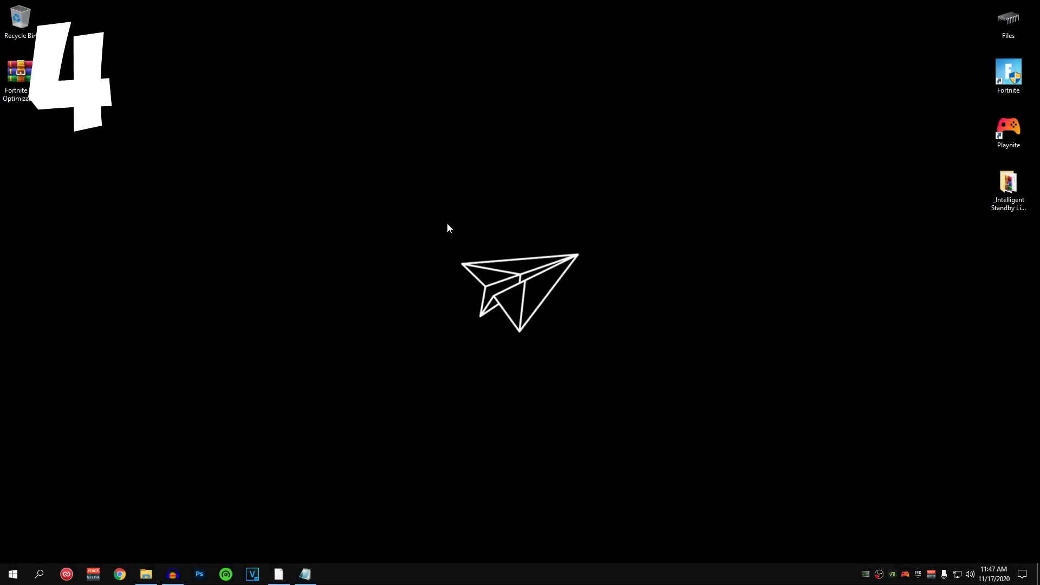
{"action": "mouse_move", "coordinate": [418, 232]}
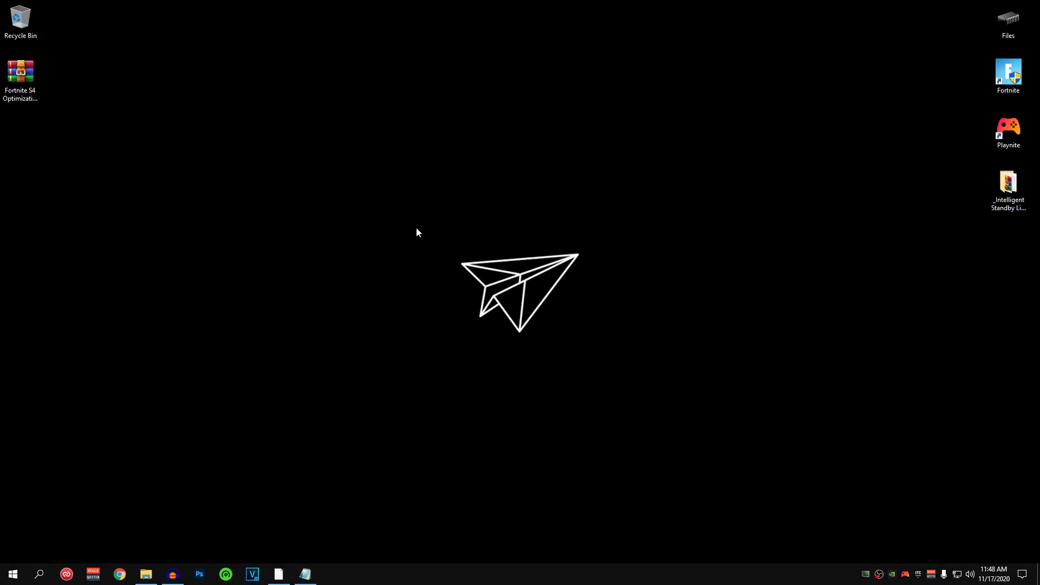
- Move the Fortnite S4 Optimization Pack archive to the desktop centre and extract it here
{"action": "left_click", "coordinate": [20, 73]}
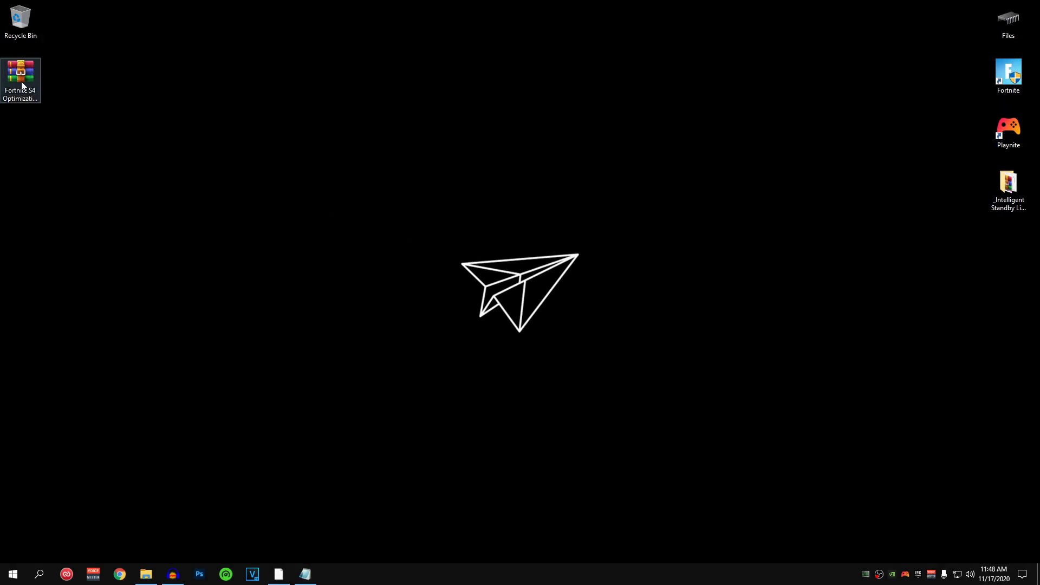
{"action": "left_click_drag", "start_coordinate": [20, 79], "coordinate": [391, 194]}
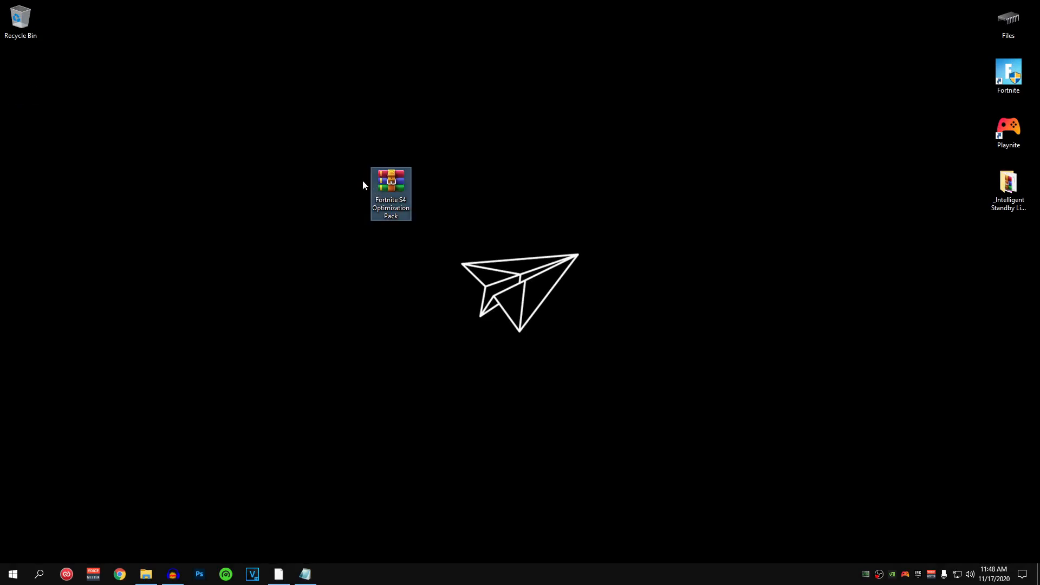
{"action": "mouse_move", "coordinate": [402, 175]}
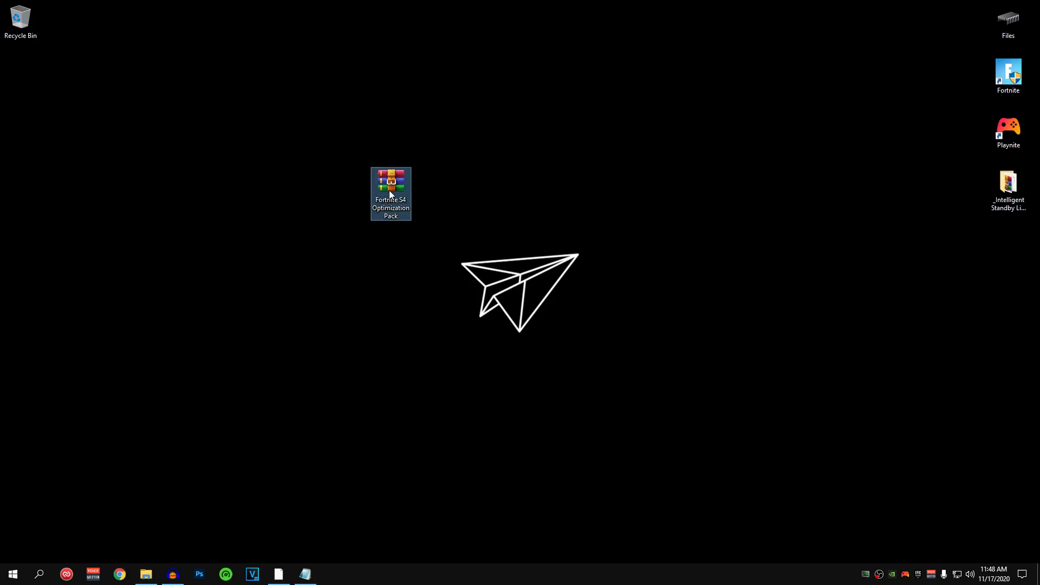
{"action": "right_click", "coordinate": [390, 192]}
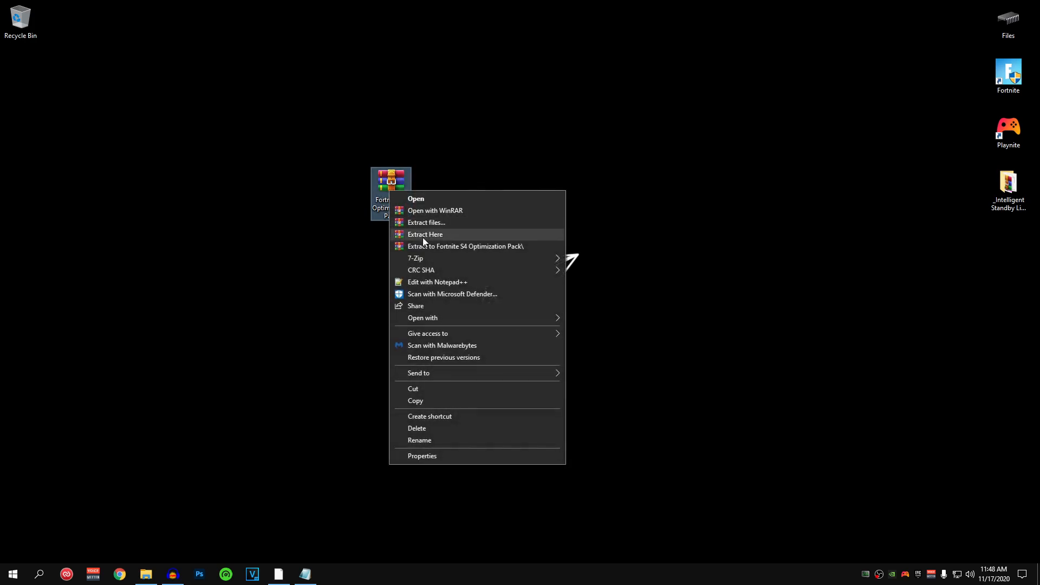
{"action": "left_click", "coordinate": [425, 234]}
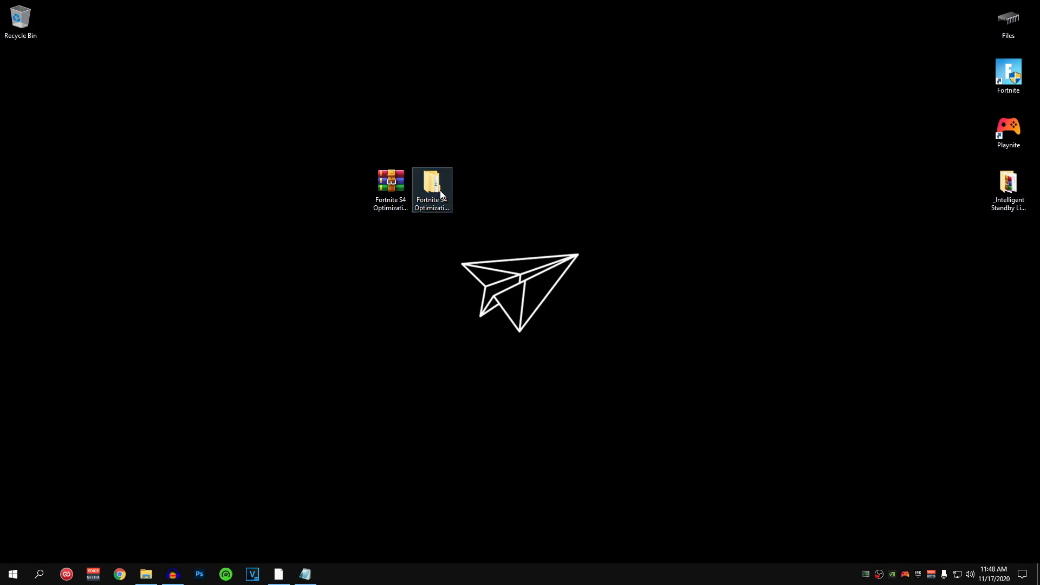
- Open the extracted pack folder and merge the Disable Power Throttling registry file
{"action": "double_click", "coordinate": [432, 183]}
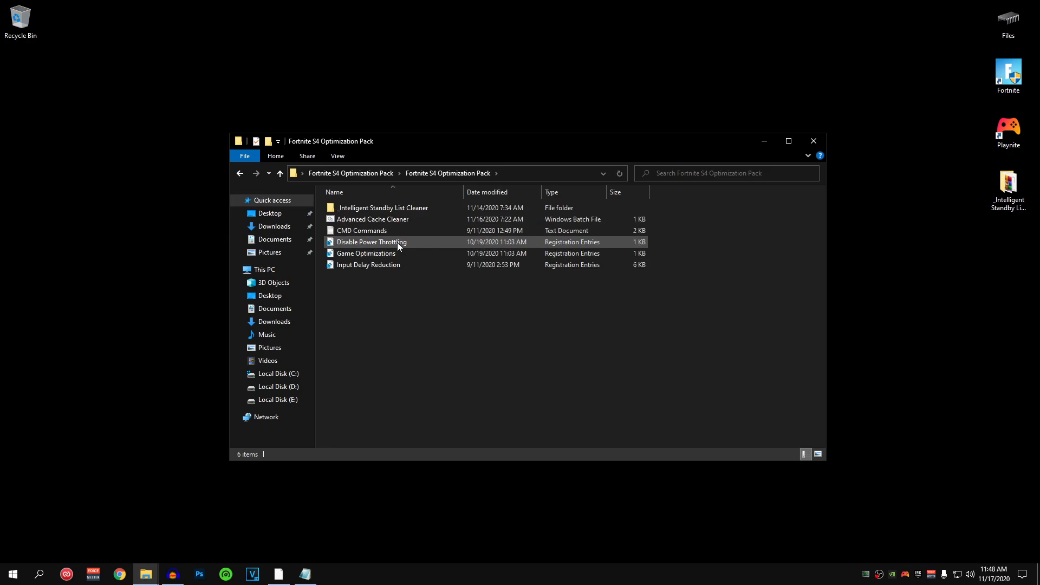
{"action": "left_click", "coordinate": [369, 264]}
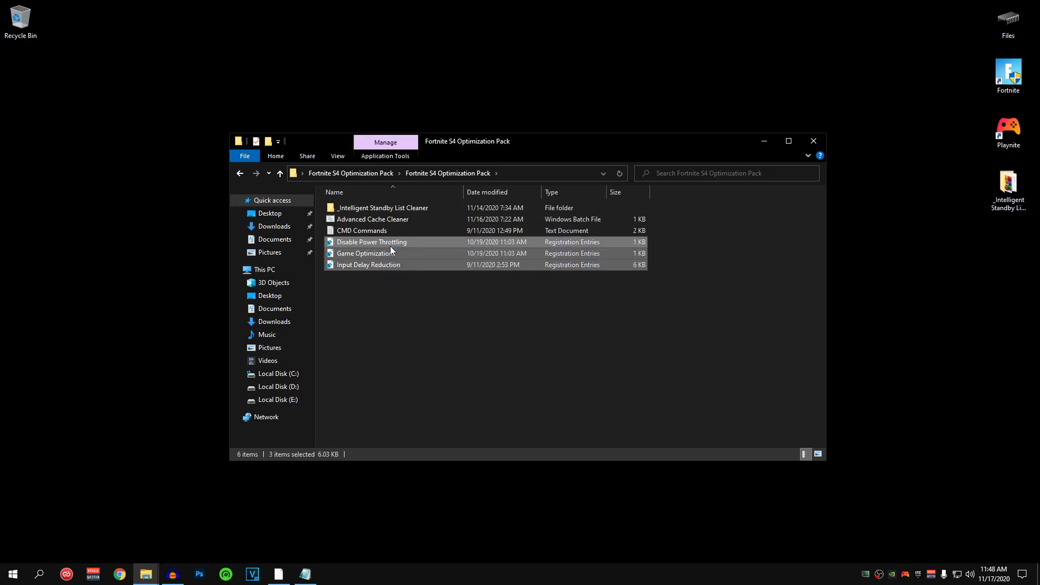
{"action": "left_click", "coordinate": [372, 242]}
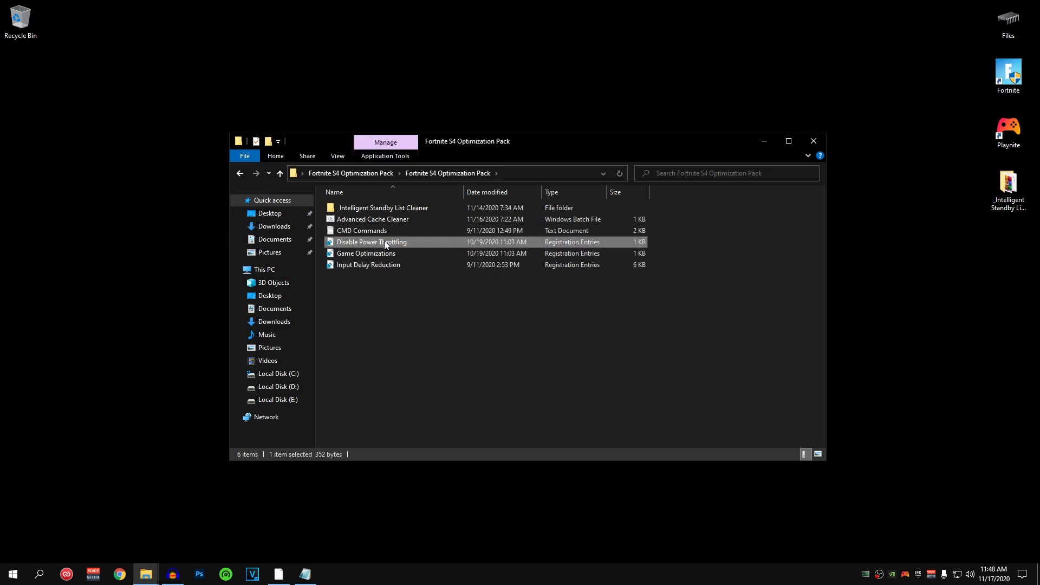
{"action": "right_click", "coordinate": [371, 241]}
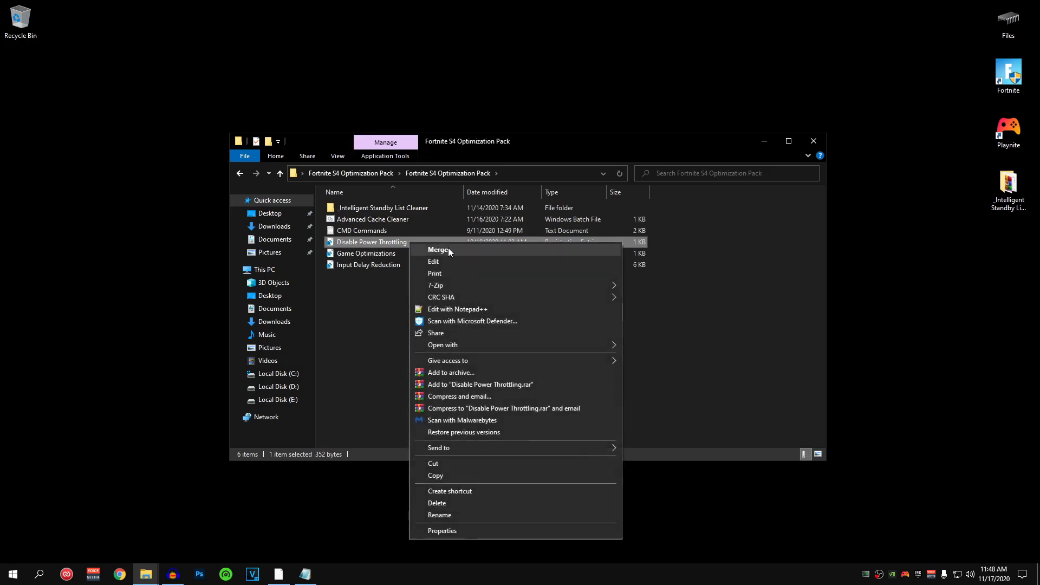
{"action": "left_click", "coordinate": [438, 250]}
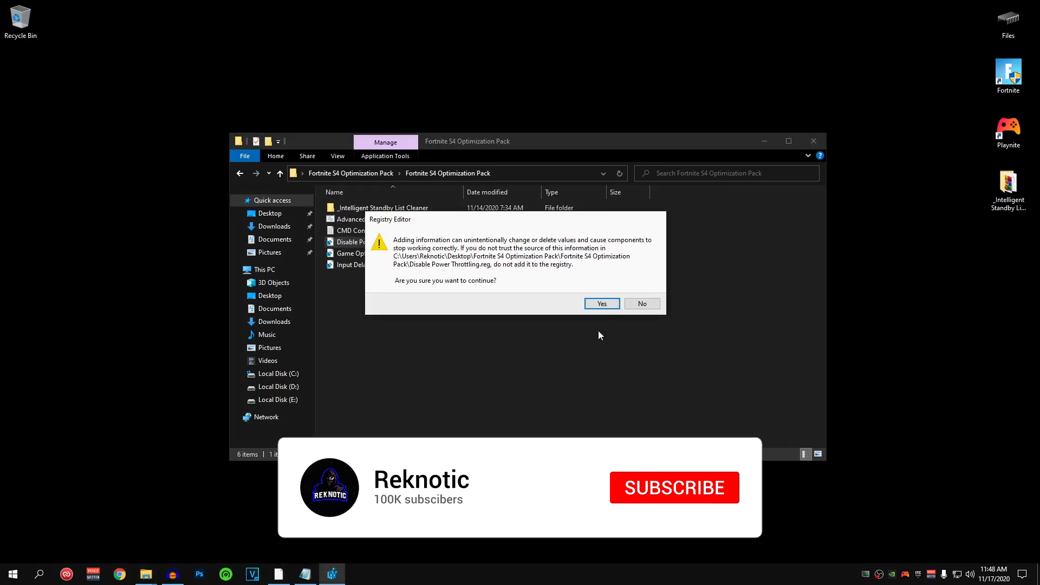
{"action": "left_click", "coordinate": [601, 303]}
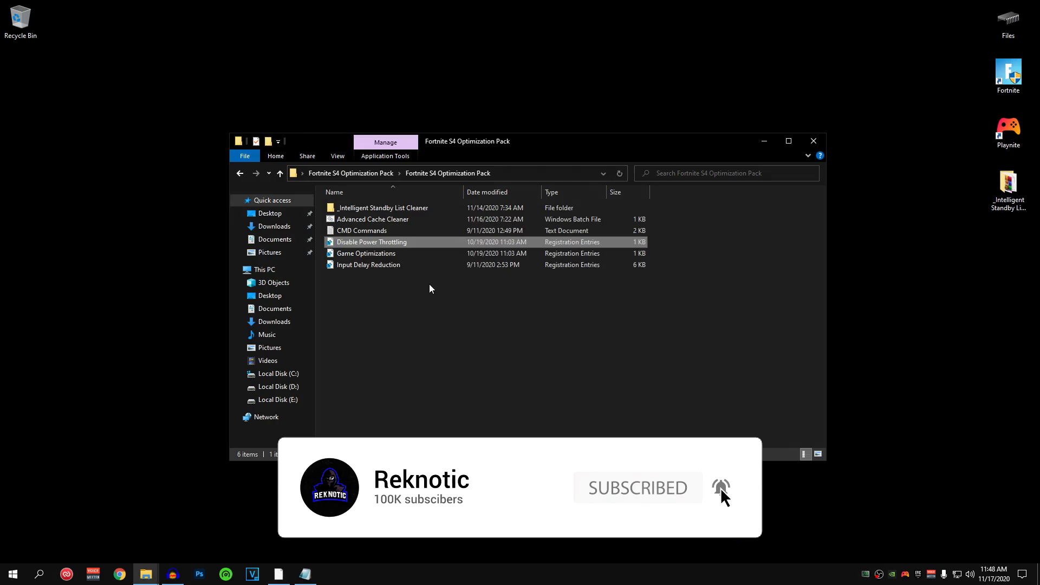
- Merge the Game Optimizations and Input Delay Reduction registry files
{"action": "right_click", "coordinate": [366, 253]}
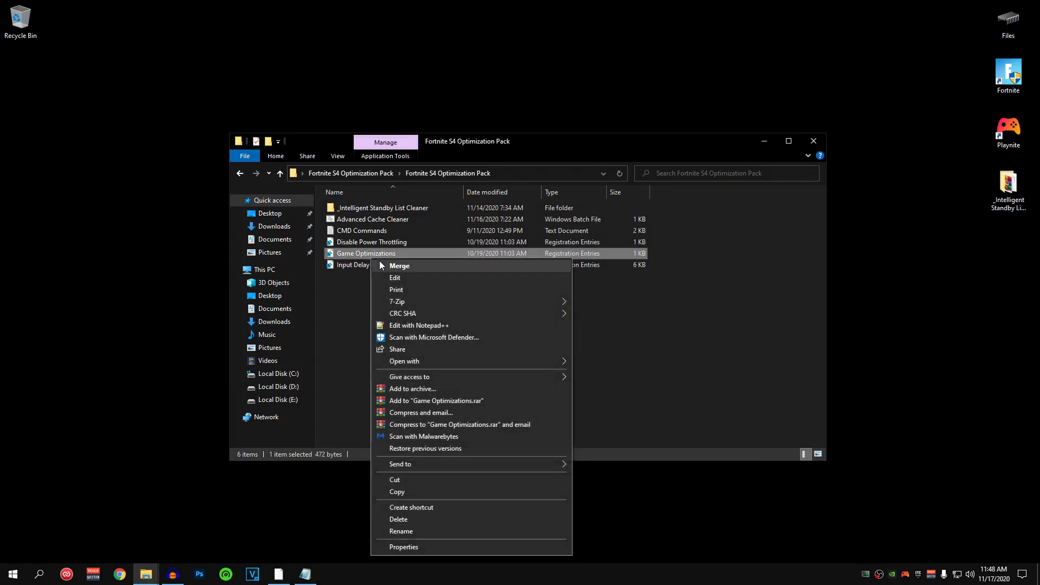
{"action": "left_click", "coordinate": [400, 266]}
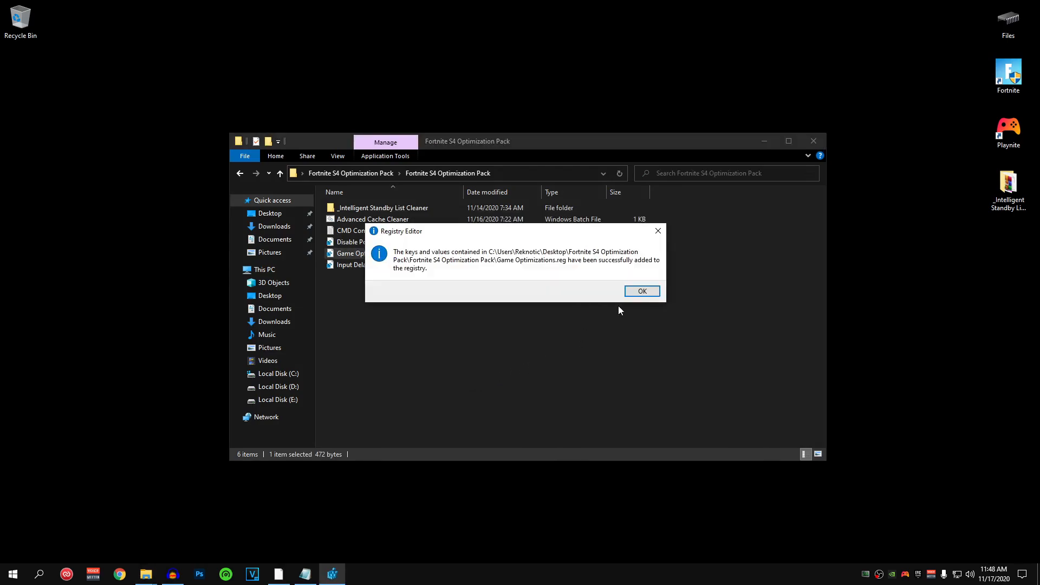
{"action": "left_click", "coordinate": [642, 290]}
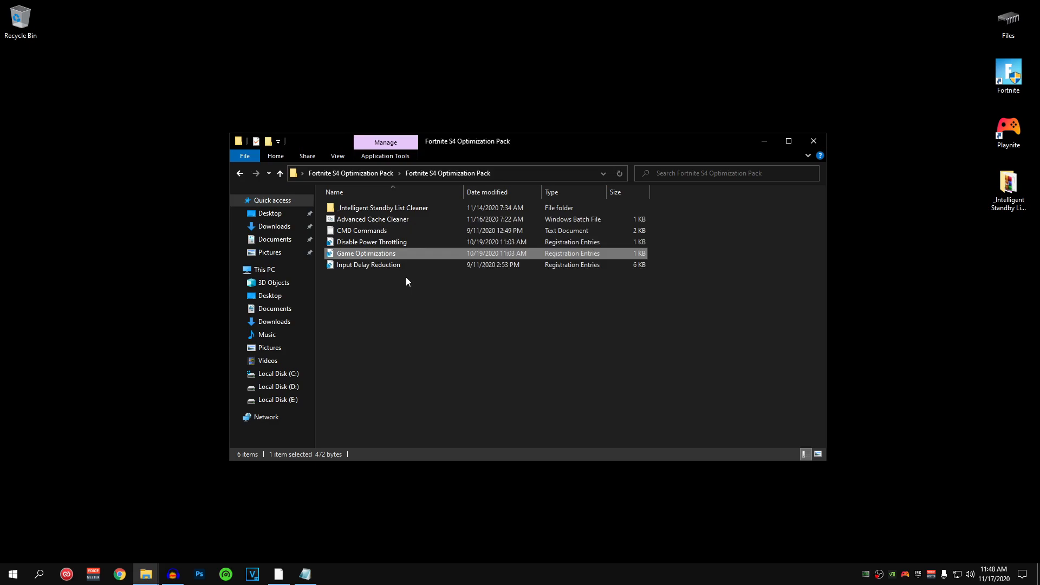
{"action": "right_click", "coordinate": [368, 265]}
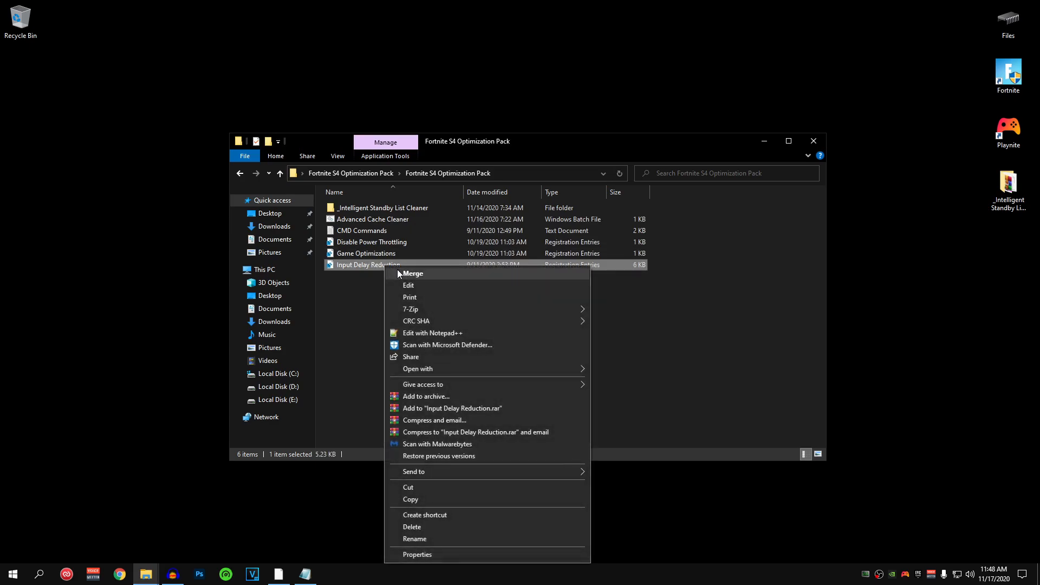
{"action": "left_click", "coordinate": [412, 273]}
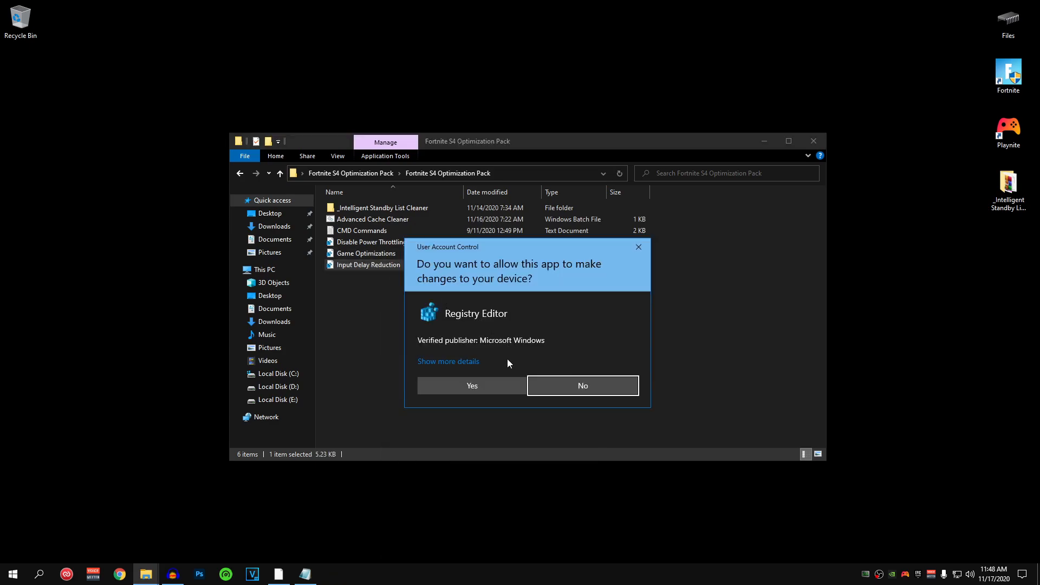
{"action": "left_click", "coordinate": [471, 386]}
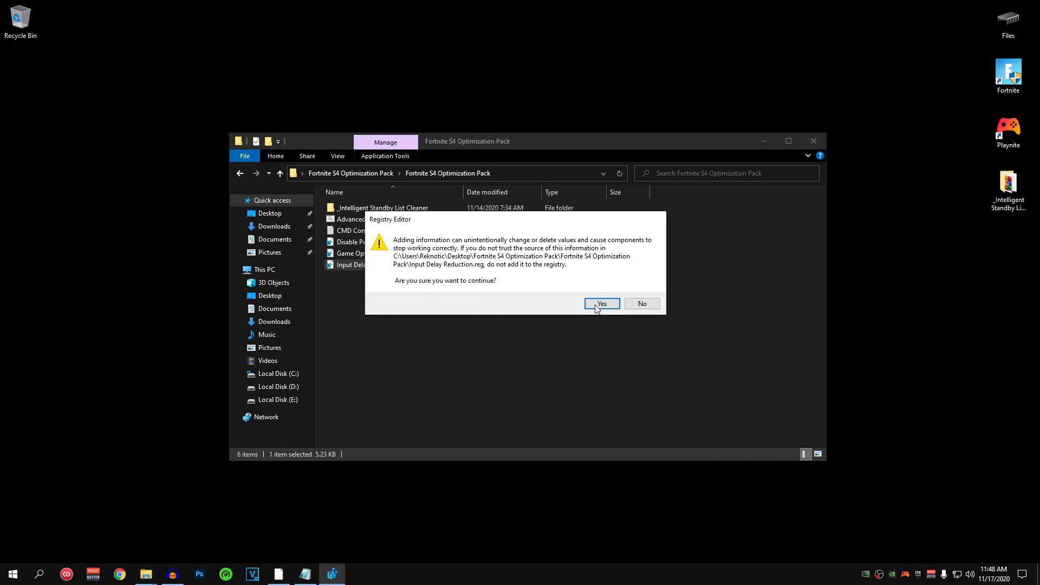
{"action": "left_click", "coordinate": [601, 304]}
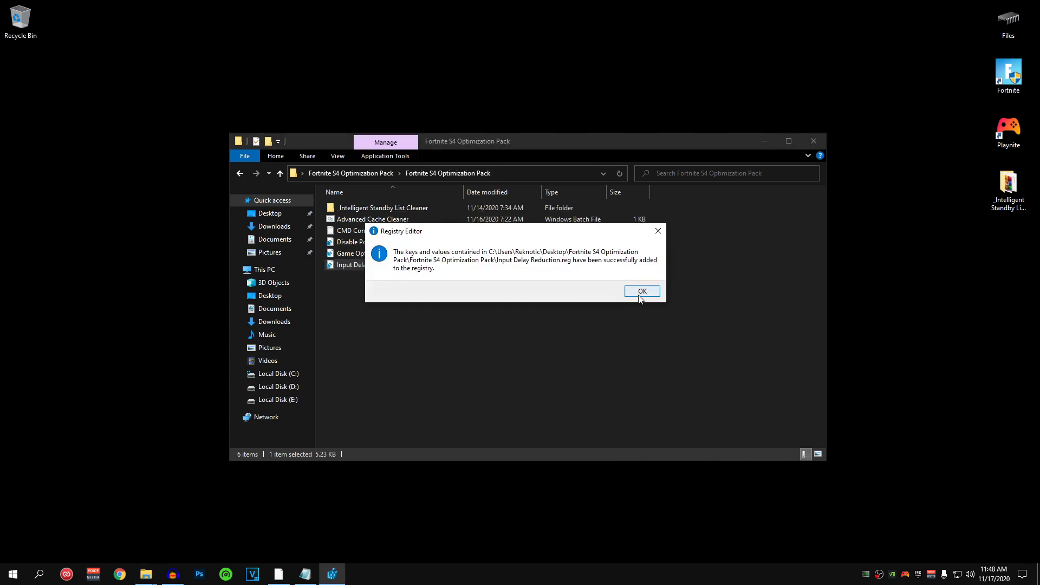
{"action": "left_click", "coordinate": [641, 291]}
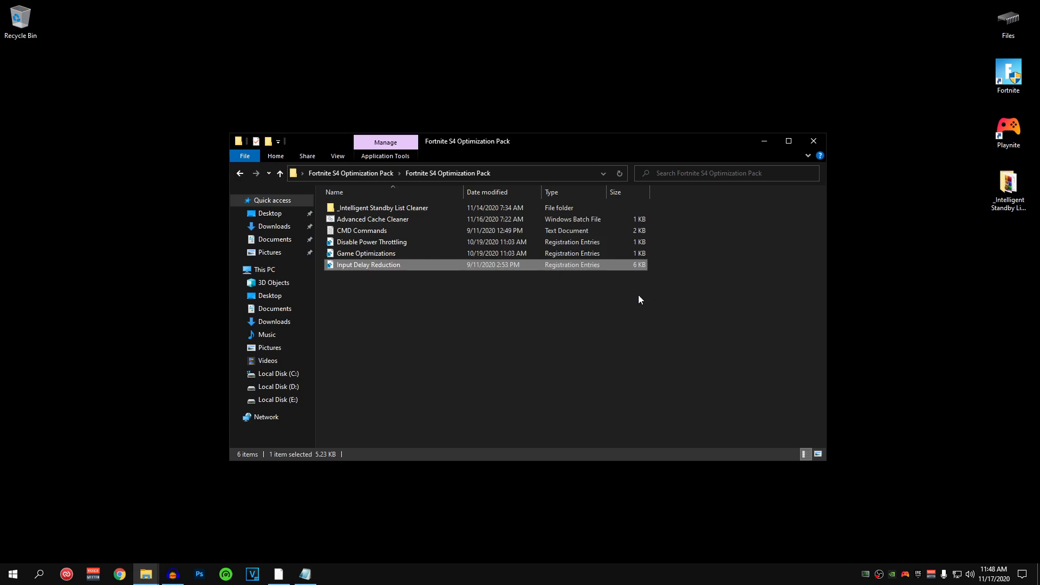
- Run the Advanced Cache Cleaner batch file as administrator from the pack folder
{"action": "left_click", "coordinate": [372, 219]}
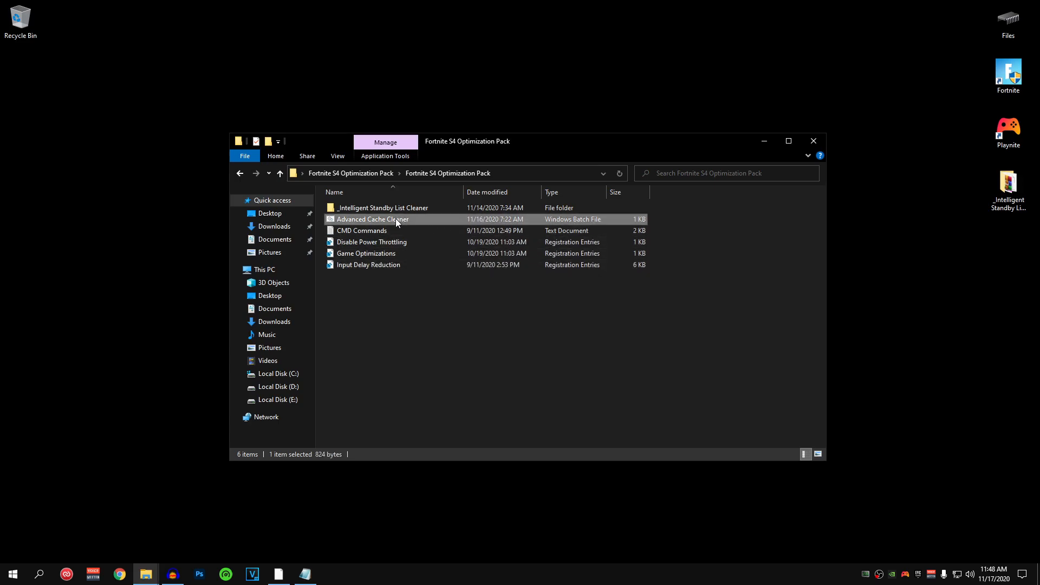
{"action": "right_click", "coordinate": [373, 219]}
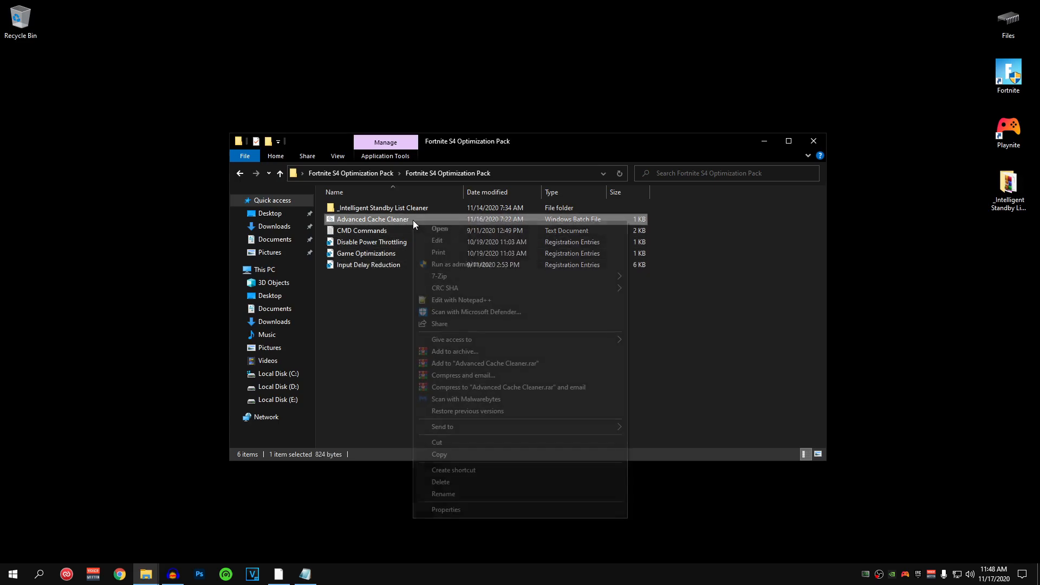
{"action": "left_click", "coordinate": [501, 269]}
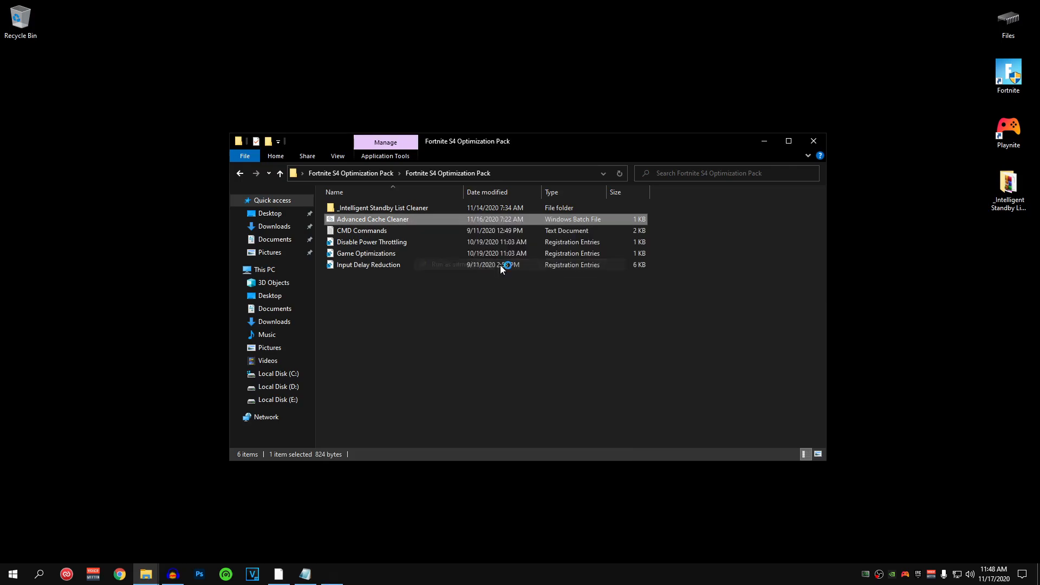
{"action": "double_click", "coordinate": [373, 219]}
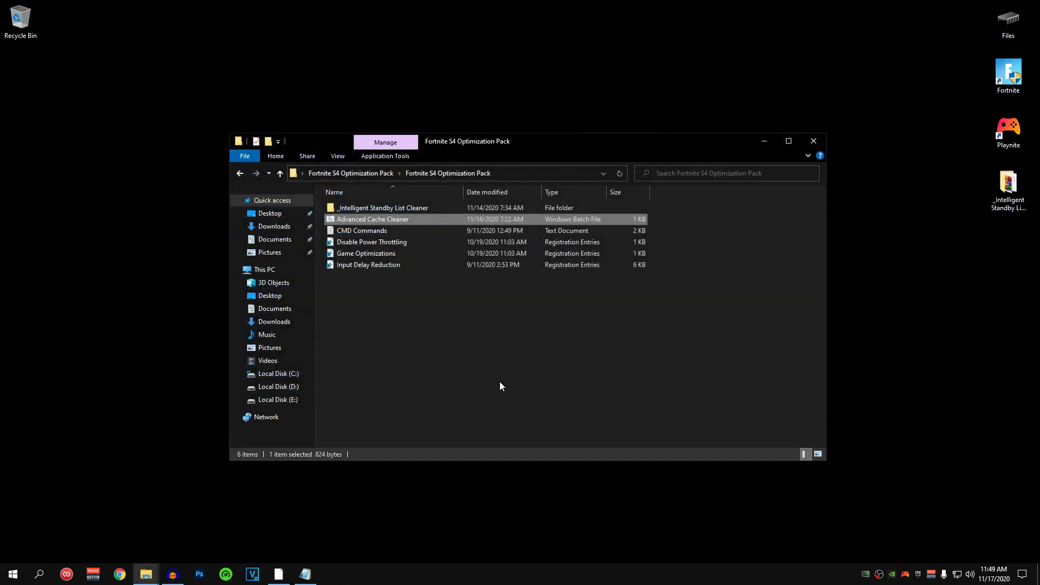
- Open CMD Commands.txt in Notepad and copy its bcdedit commands
{"action": "left_click", "coordinate": [362, 231]}
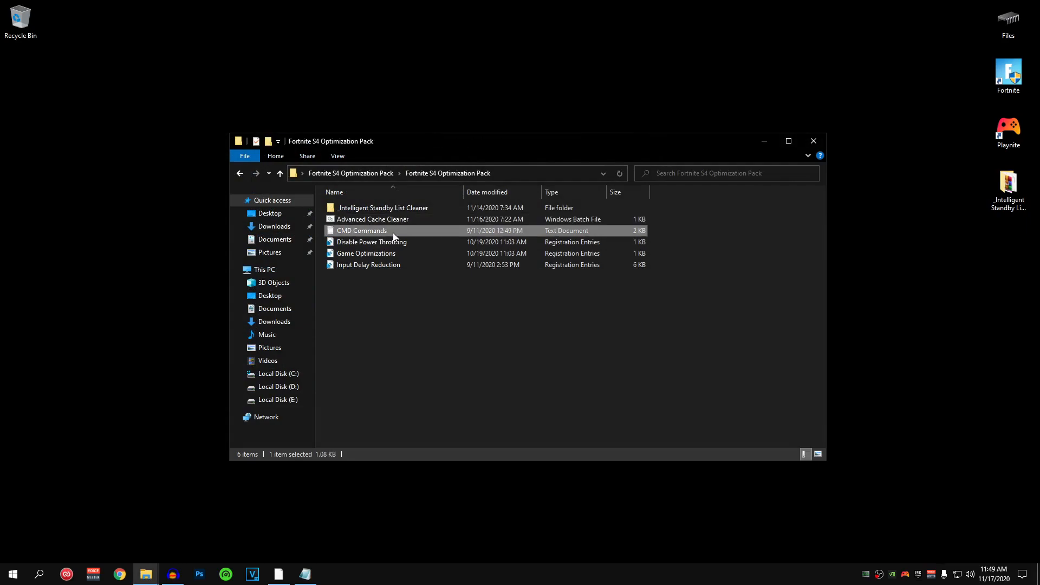
{"action": "double_click", "coordinate": [361, 230]}
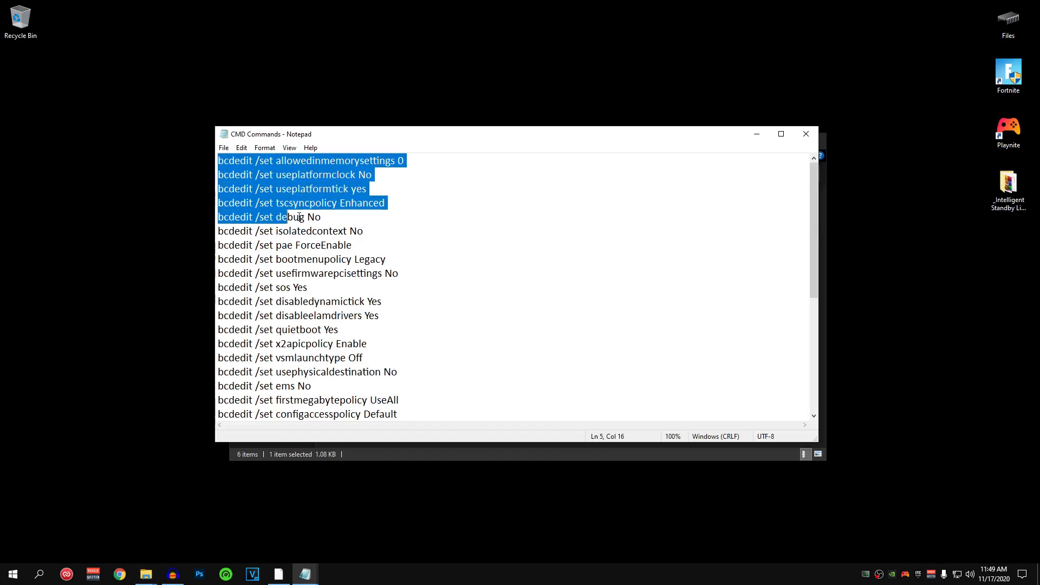
{"action": "right_click", "coordinate": [325, 305]}
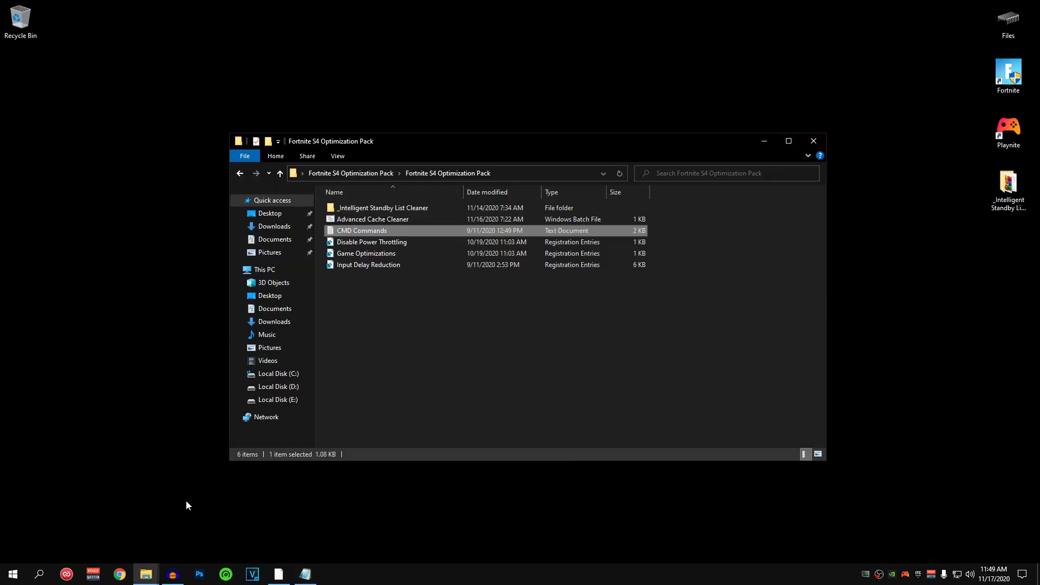
- Run the copied bcdedit commands in an administrator Command Prompt, then close it
{"action": "type", "text": "cmd"}
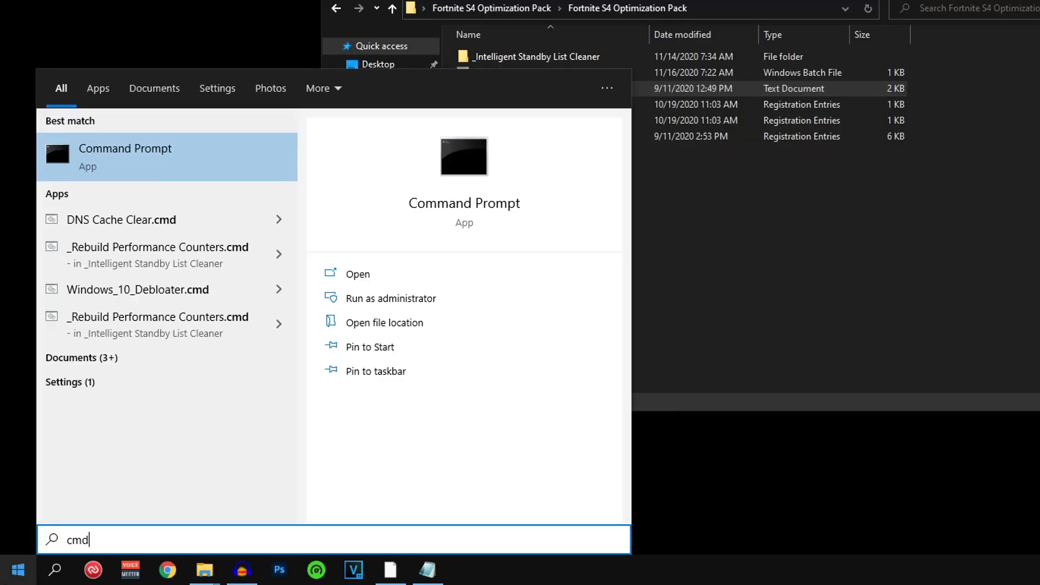
{"action": "left_click", "coordinate": [391, 299]}
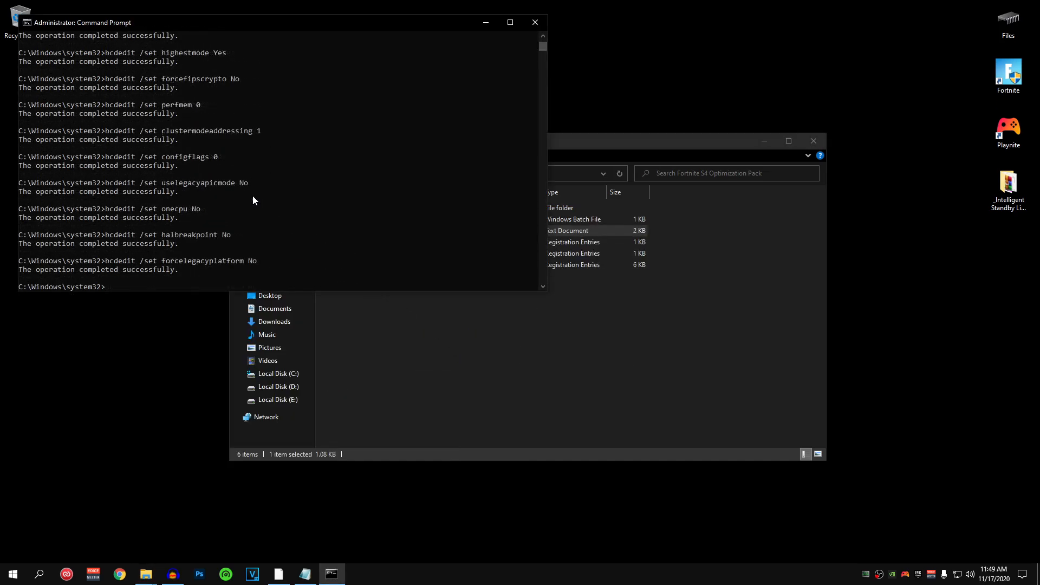
{"action": "mouse_move", "coordinate": [338, 197]}
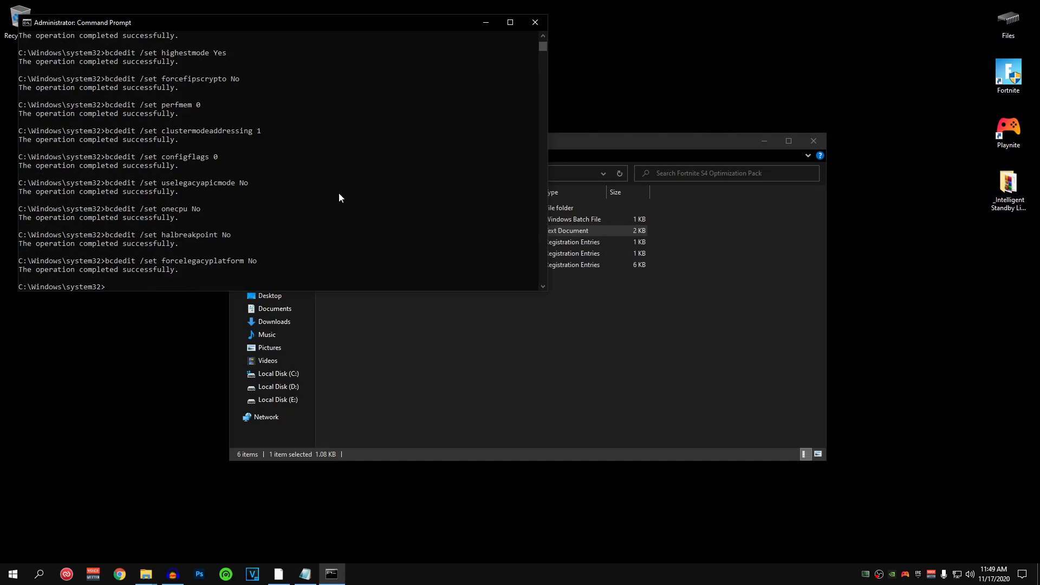
{"action": "mouse_move", "coordinate": [535, 21]}
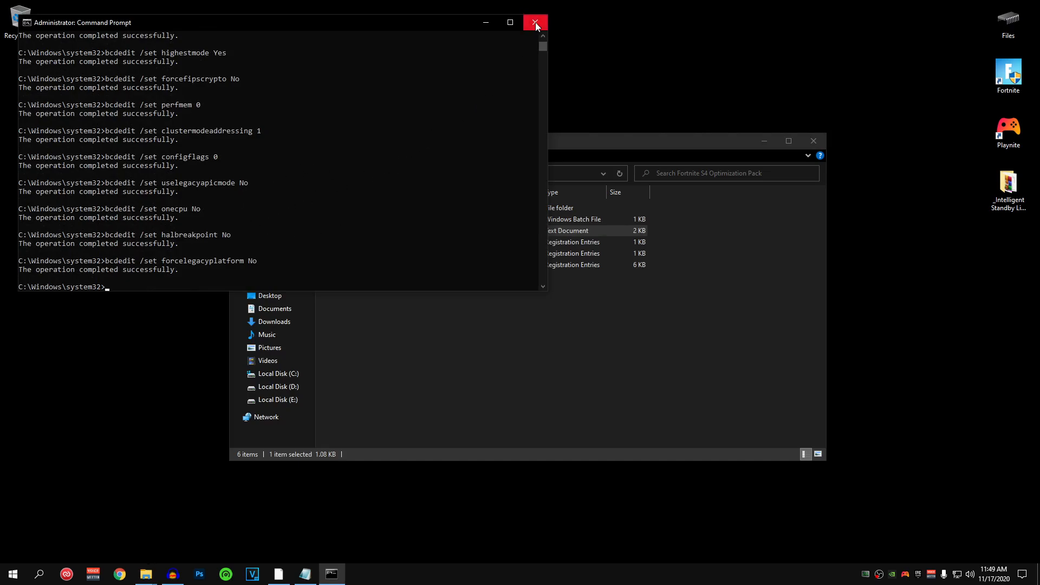
{"action": "left_click", "coordinate": [535, 22]}
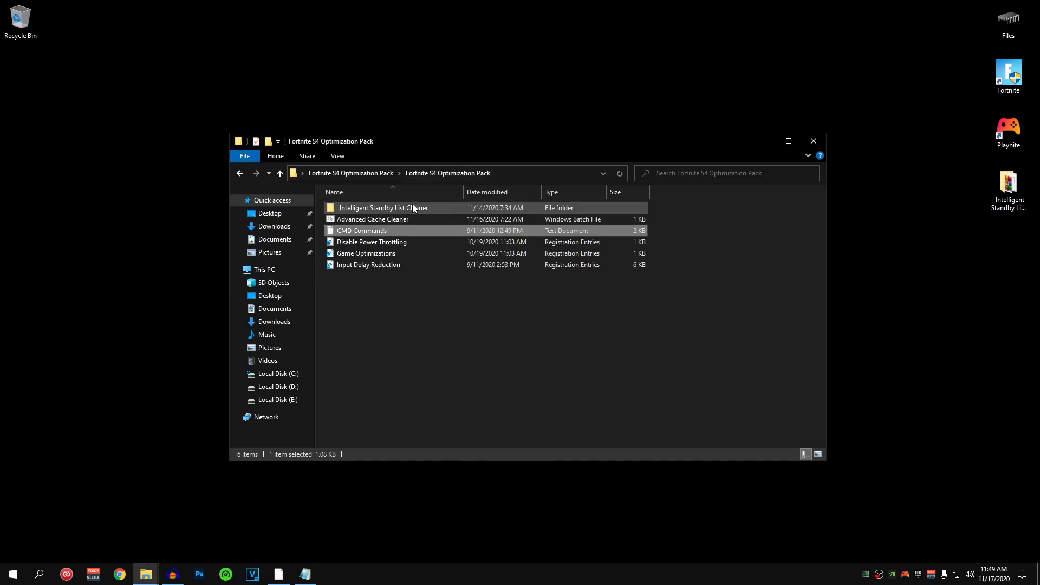
{"action": "mouse_move", "coordinate": [383, 208]}
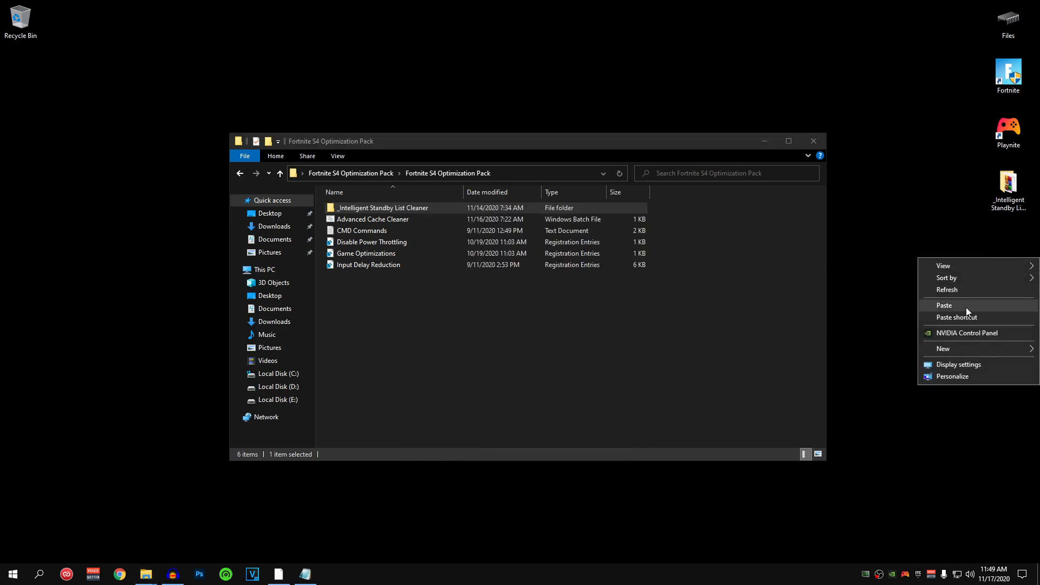
- Launch ISLC from the pack folder and bring up its running window
{"action": "left_click", "coordinate": [944, 305]}
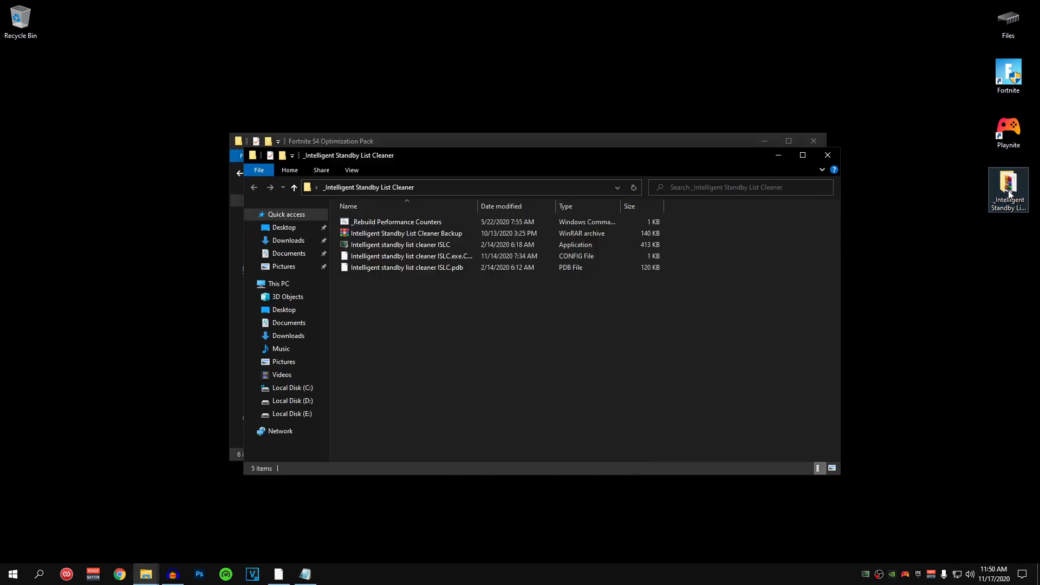
{"action": "left_click", "coordinate": [400, 244]}
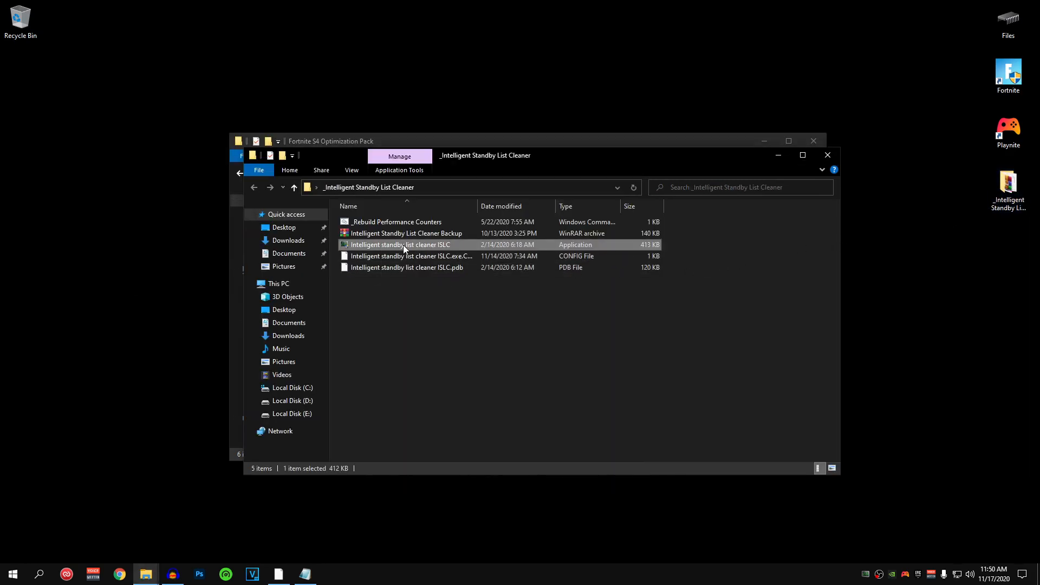
{"action": "mouse_move", "coordinate": [443, 245]}
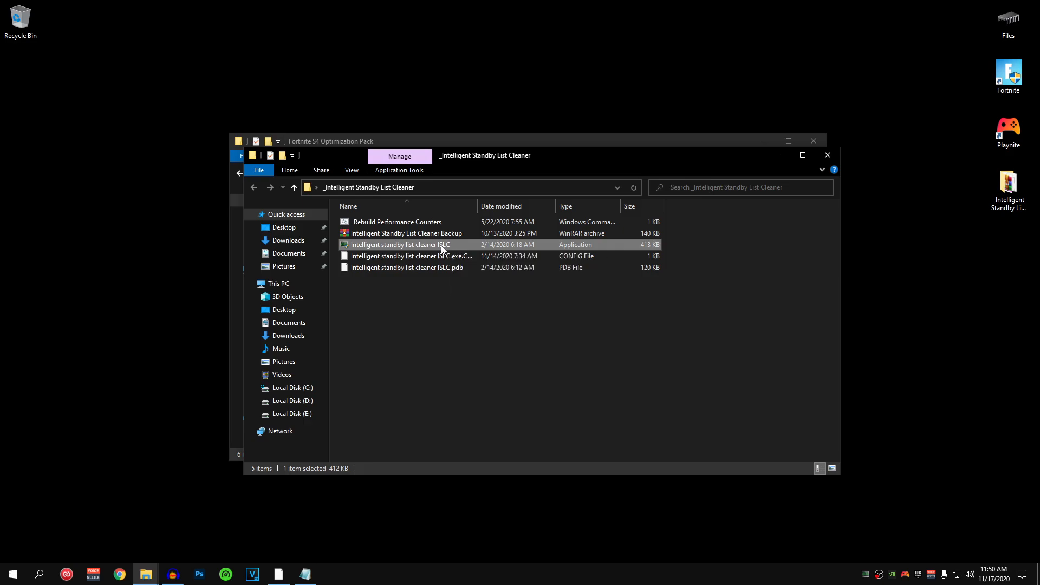
{"action": "double_click", "coordinate": [400, 245]}
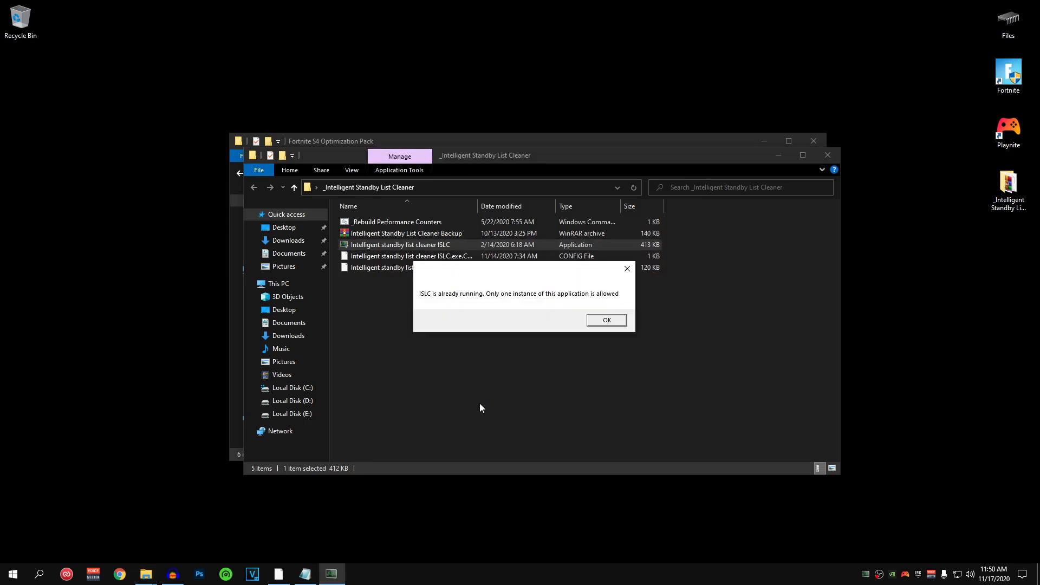
{"action": "left_click", "coordinate": [605, 319]}
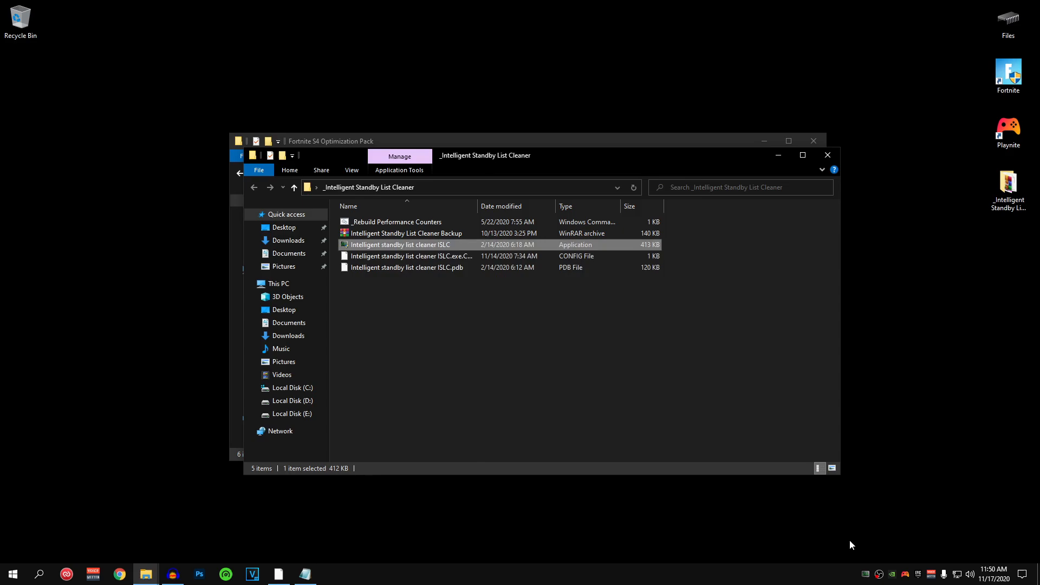
{"action": "double_click", "coordinate": [399, 244]}
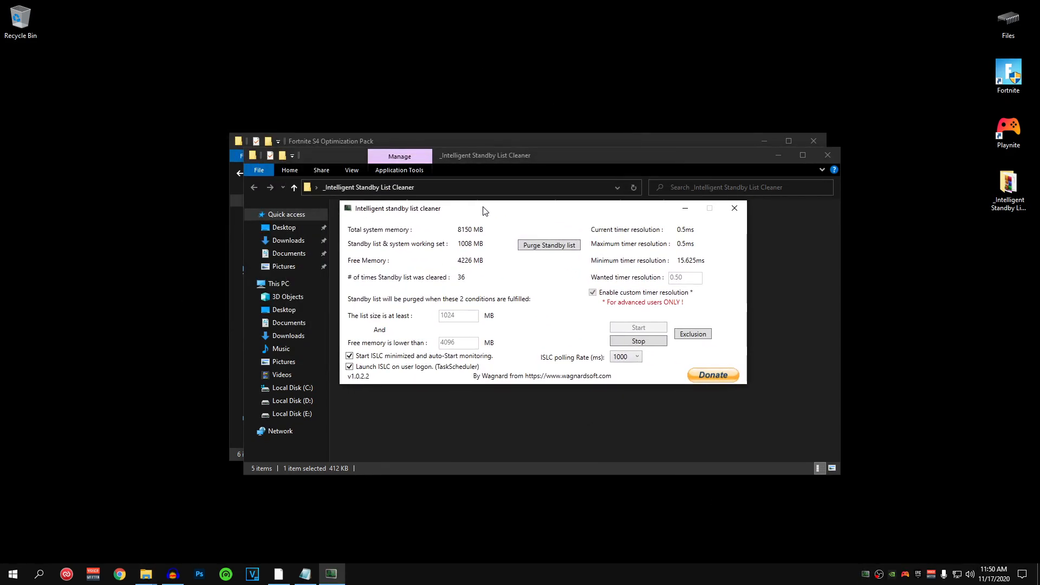
- Set list size 1024 MB and free-memory threshold 4096 MB, and adjust logon launch and polling settings
{"action": "left_click", "coordinate": [638, 326]}
{"action": "type", "text": "1"}
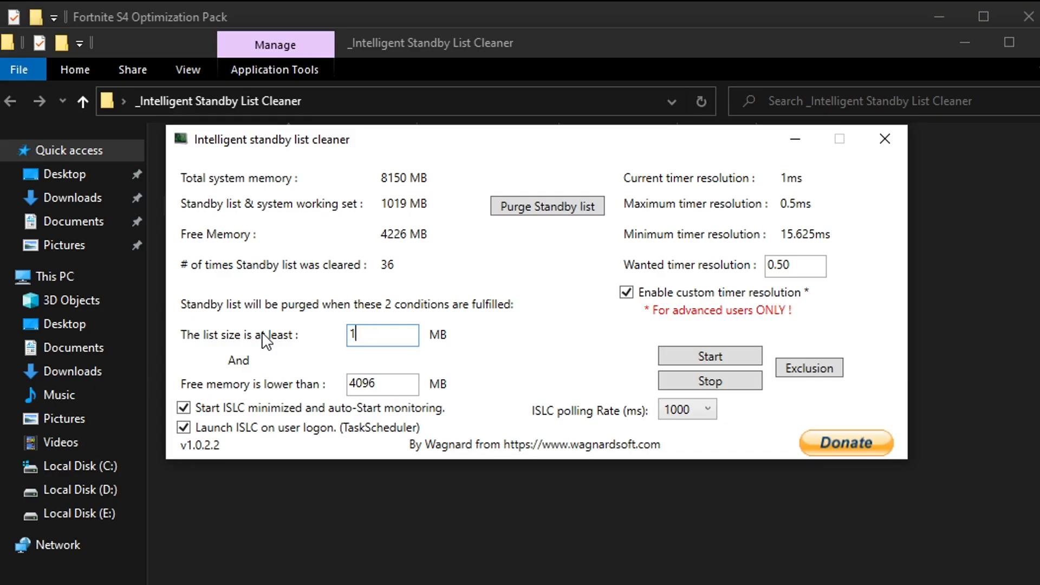
{"action": "type", "text": "024"}
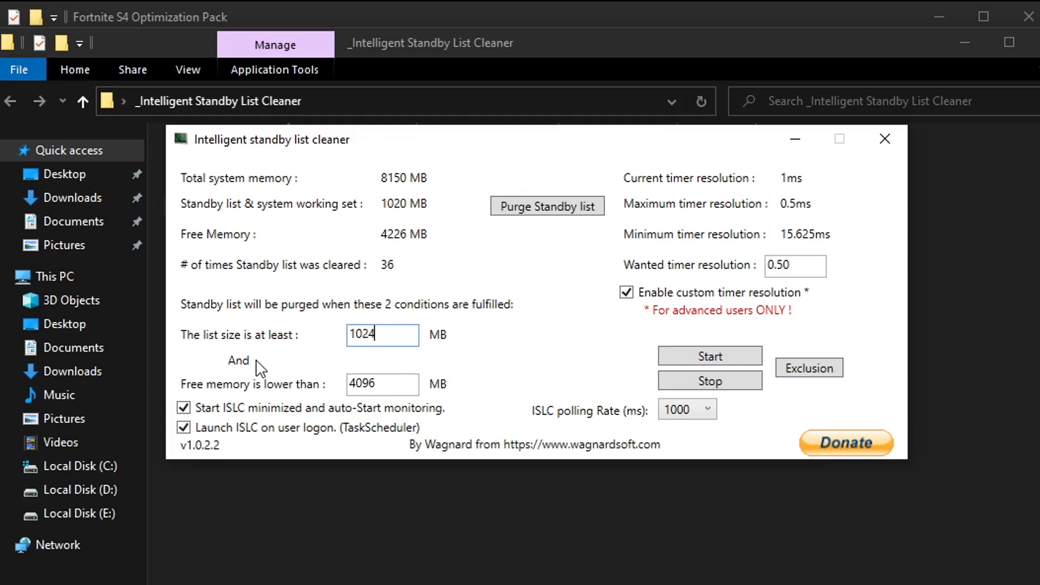
{"action": "triple_click", "coordinate": [382, 384]}
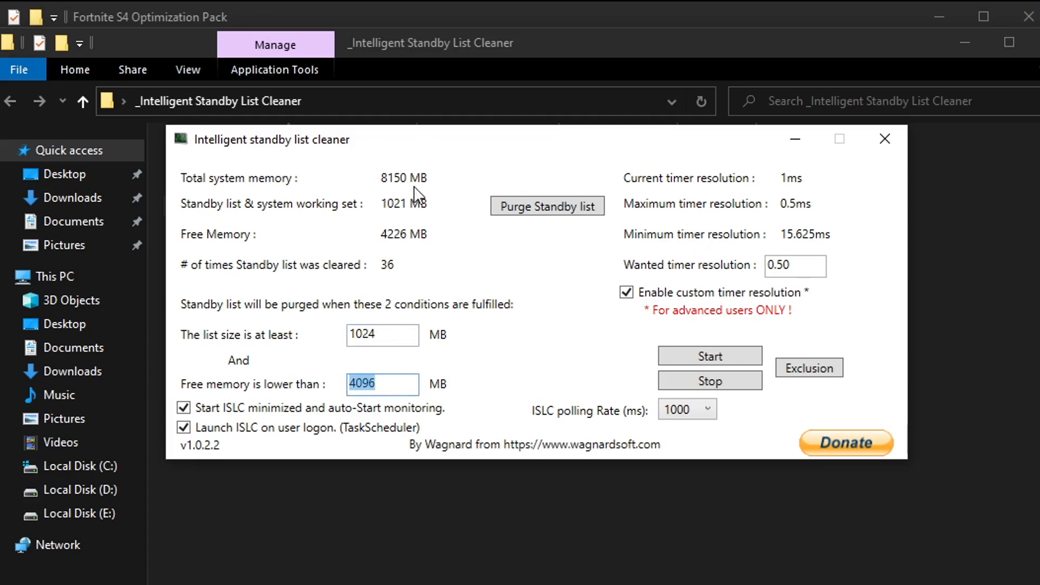
{"action": "mouse_move", "coordinate": [382, 384]}
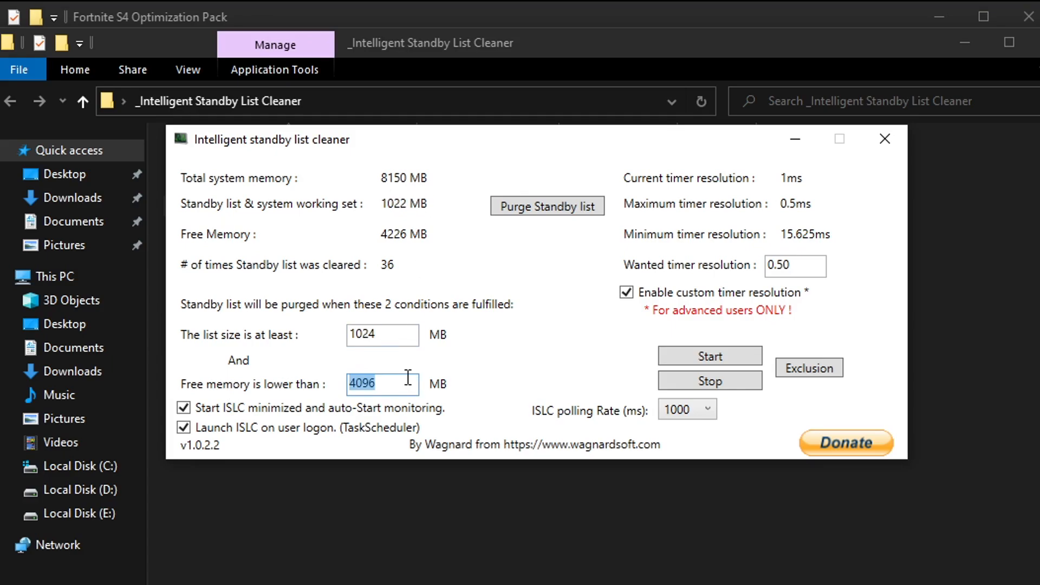
{"action": "mouse_move", "coordinate": [350, 390]}
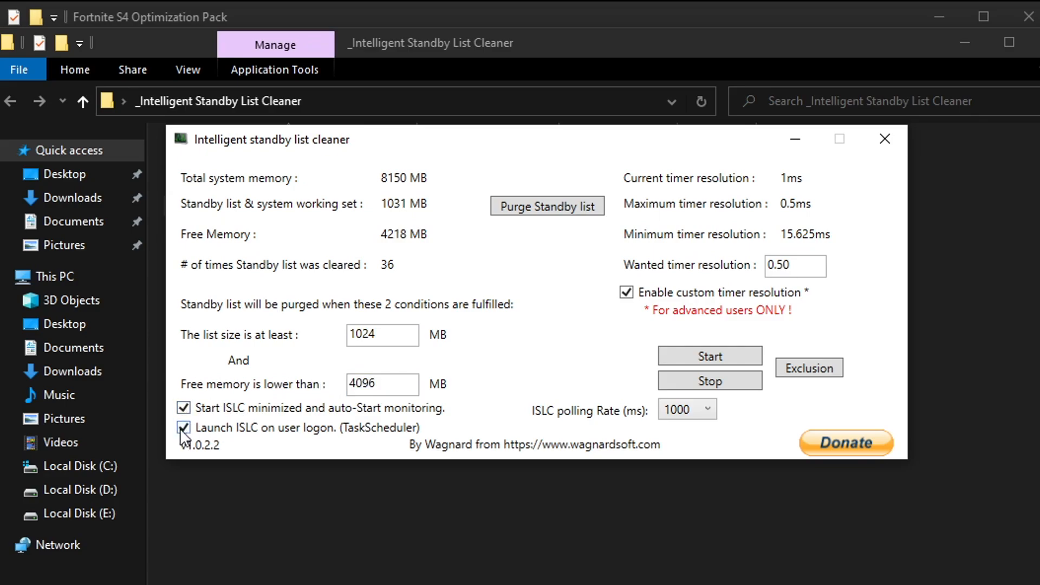
{"action": "left_click", "coordinate": [184, 427]}
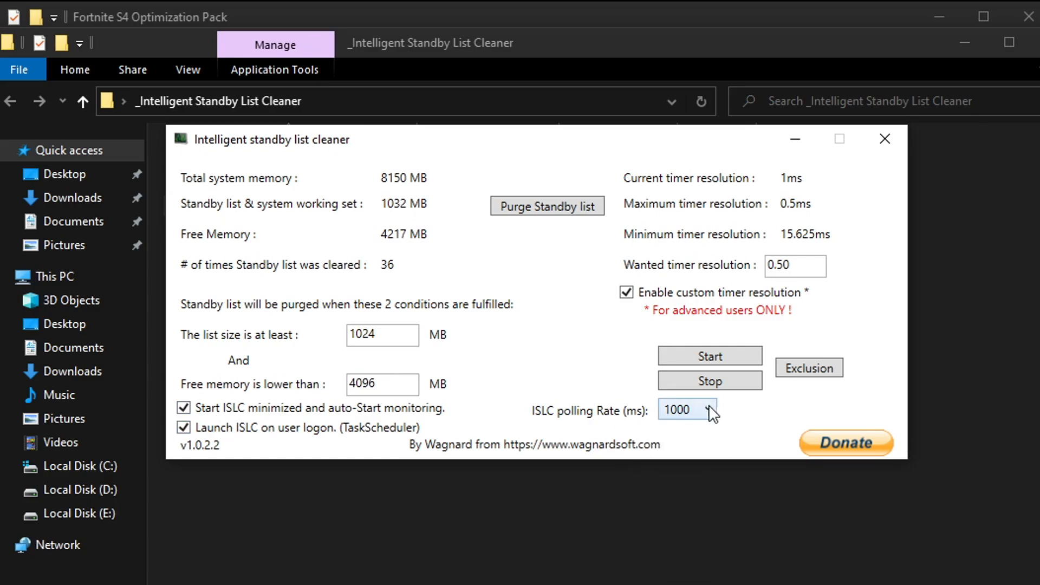
{"action": "left_click", "coordinate": [795, 266]}
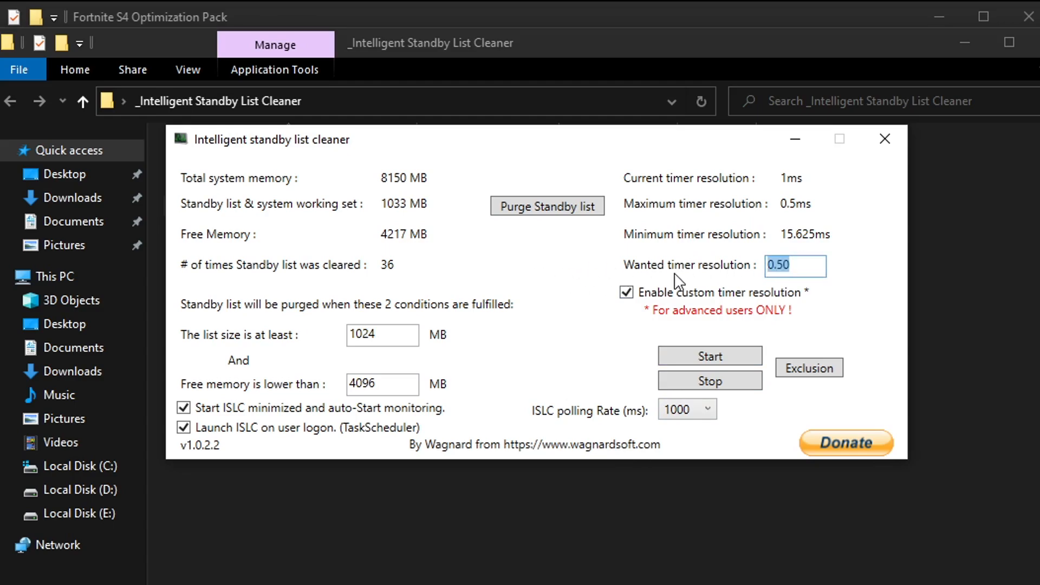
{"action": "type", "text": "00"}
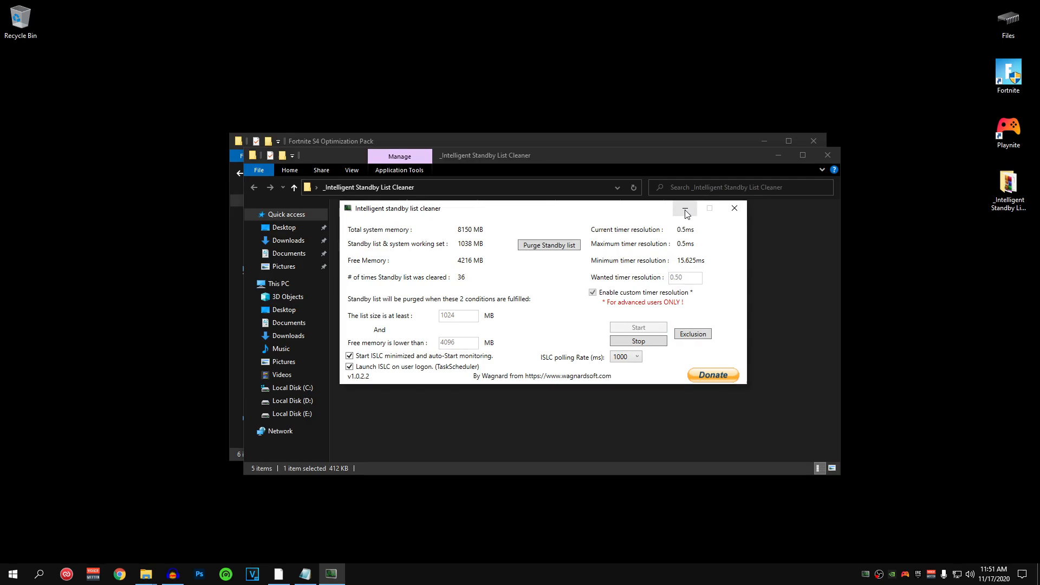
- Relaunch ISLC to confirm the 1024 MB and 4096 MB thresholds persist, then hide its window
{"action": "left_click", "coordinate": [686, 208]}
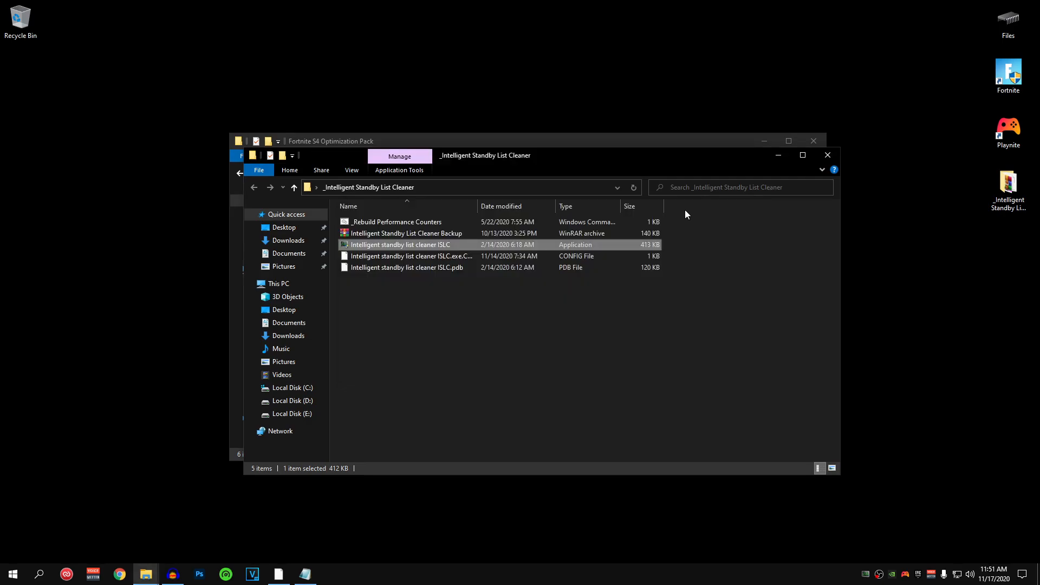
{"action": "mouse_move", "coordinate": [757, 375]}
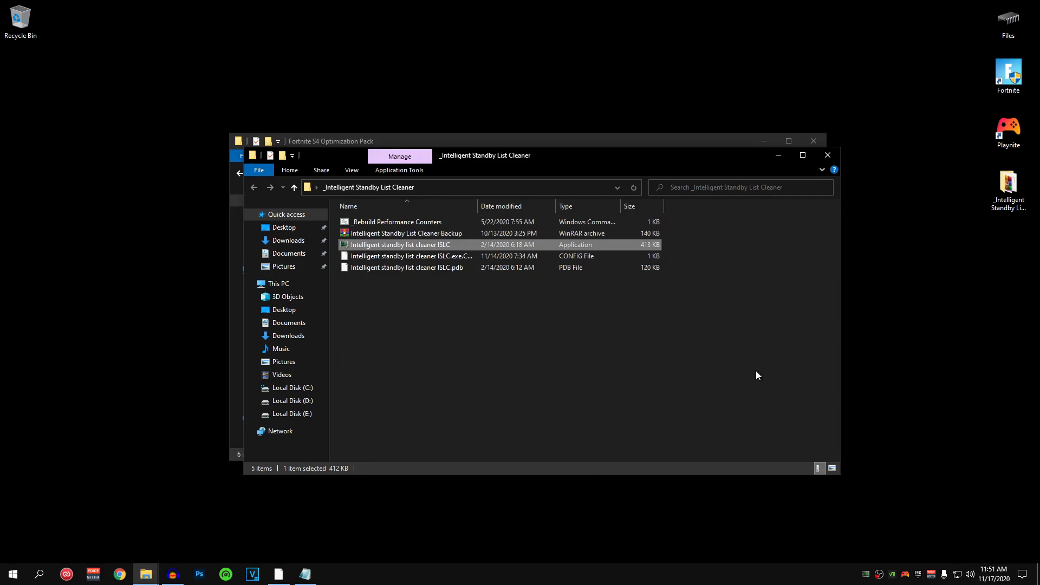
{"action": "double_click", "coordinate": [401, 244]}
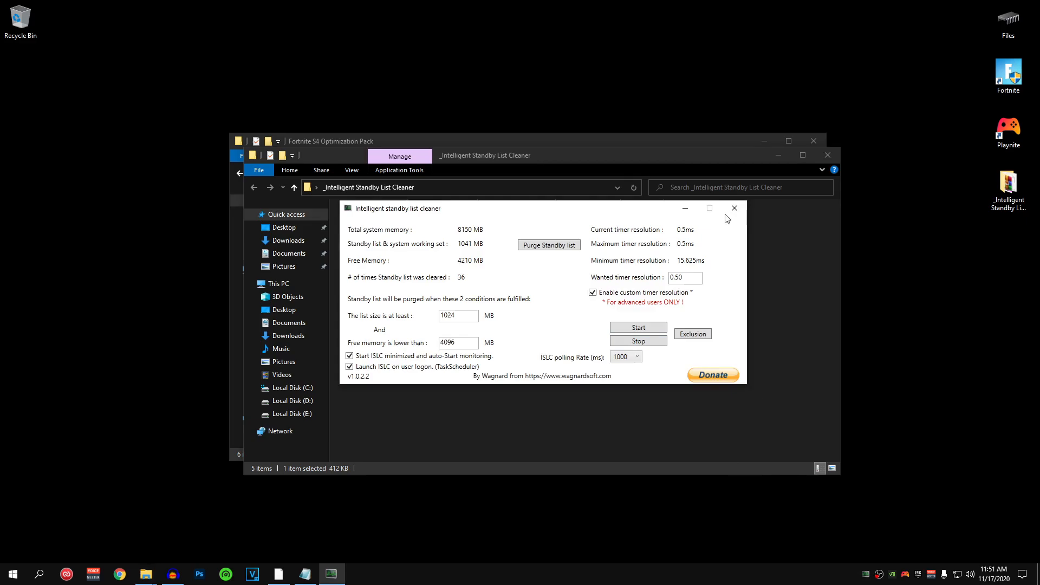
{"action": "left_click", "coordinate": [734, 208]}
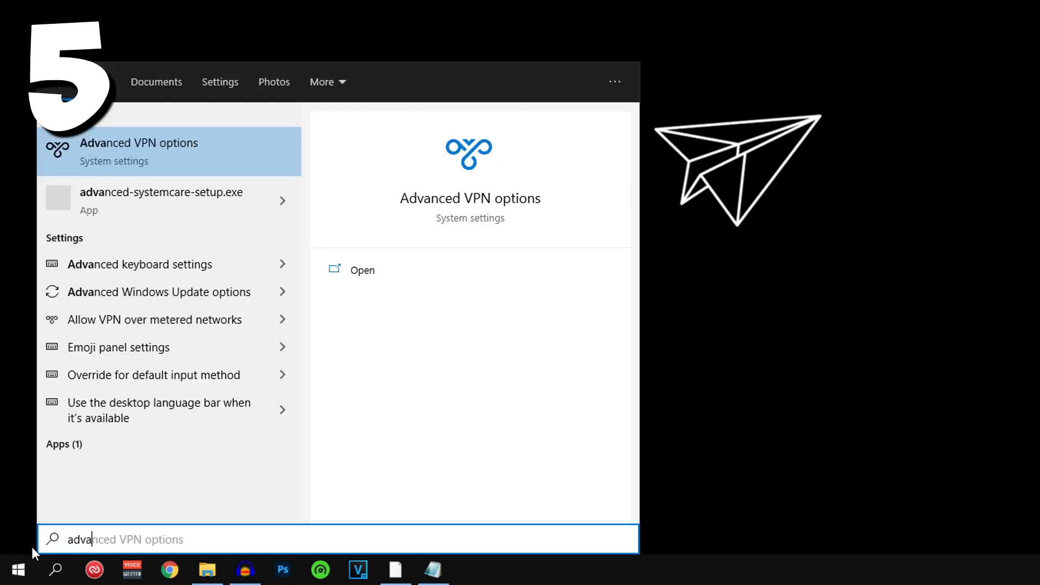
- Search for 'advanced system settings' to reach System Properties and its visual effects options
{"action": "type", "text": "advanced system se"}
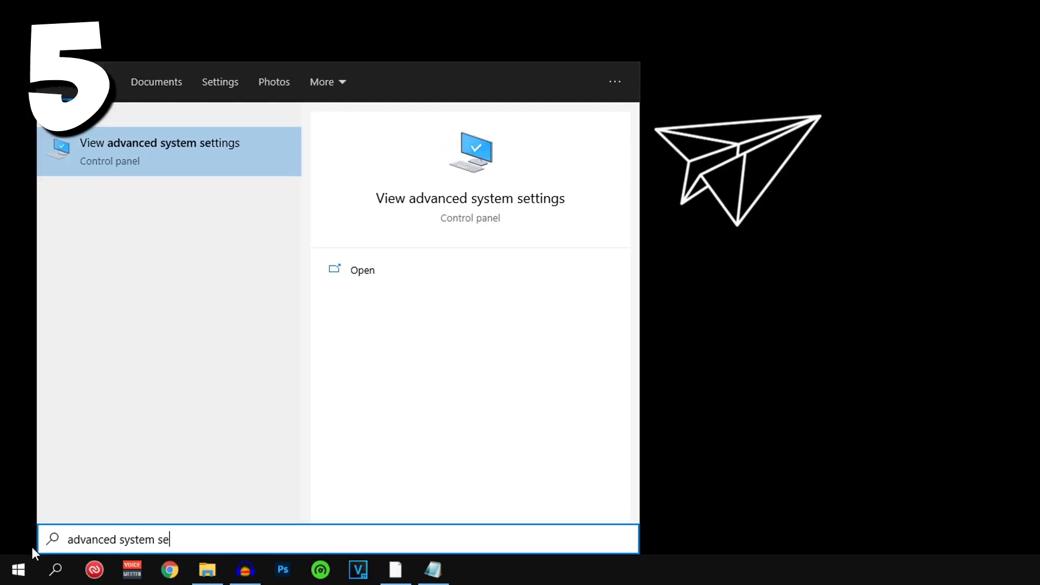
{"action": "type", "text": "ttings"}
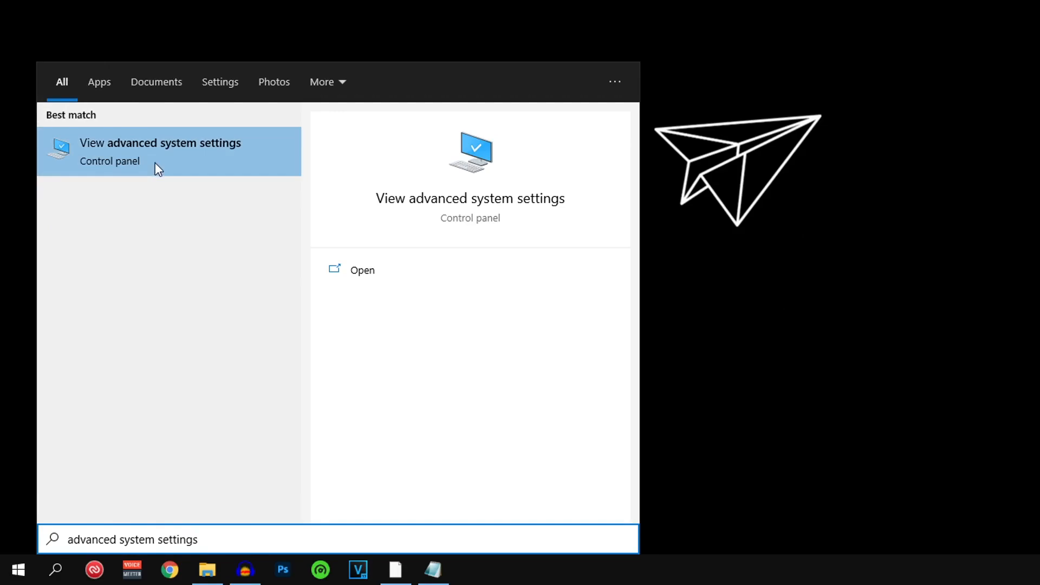
{"action": "left_click", "coordinate": [160, 142]}
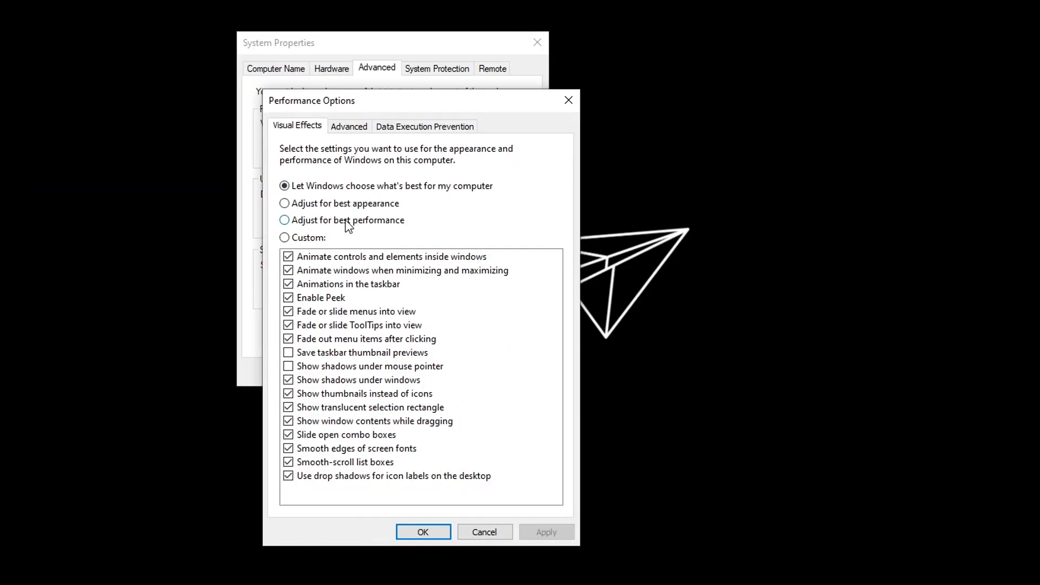
- Choose Adjust for best performance, re-enable thumbnails and smooth screen-font edges, and apply
{"action": "left_click", "coordinate": [285, 219]}
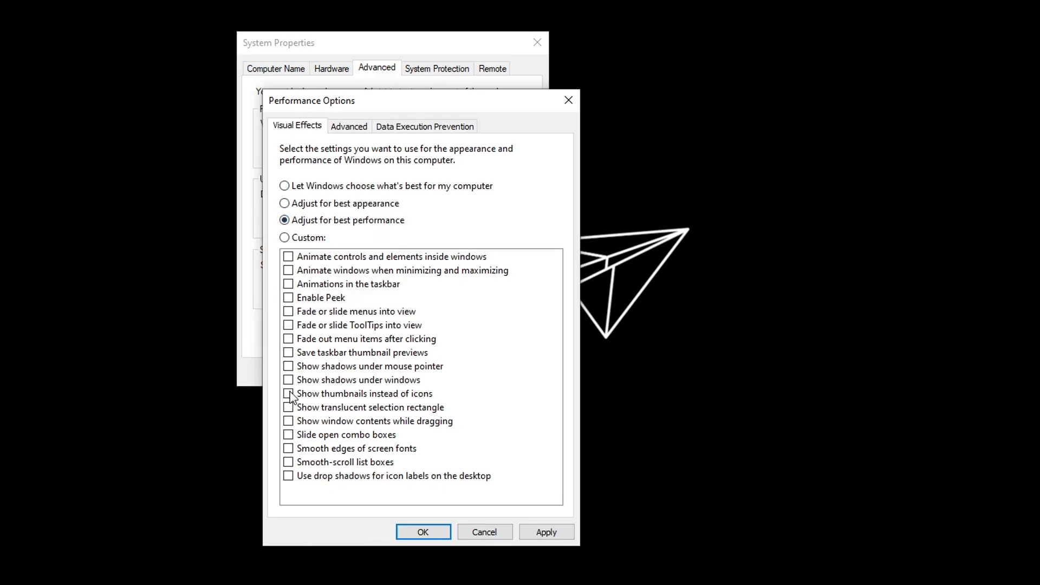
{"action": "left_click", "coordinate": [288, 393]}
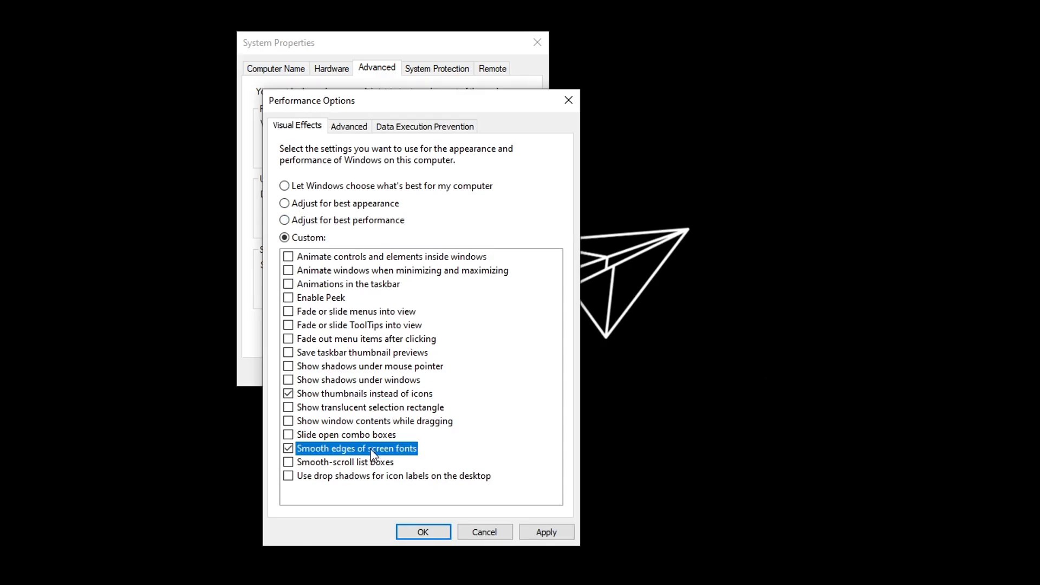
{"action": "left_click", "coordinate": [547, 532]}
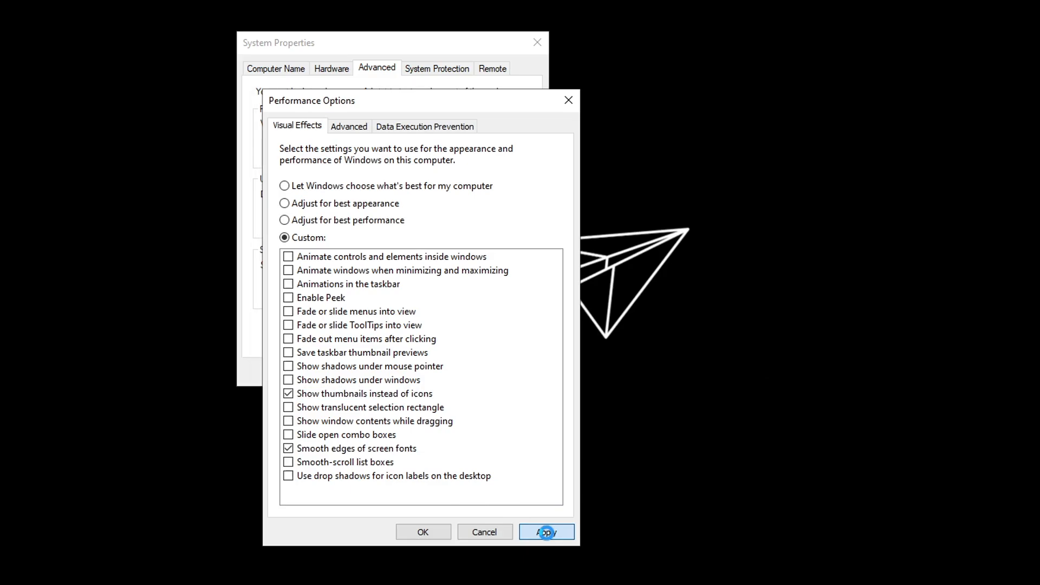
{"action": "left_click", "coordinate": [546, 532]}
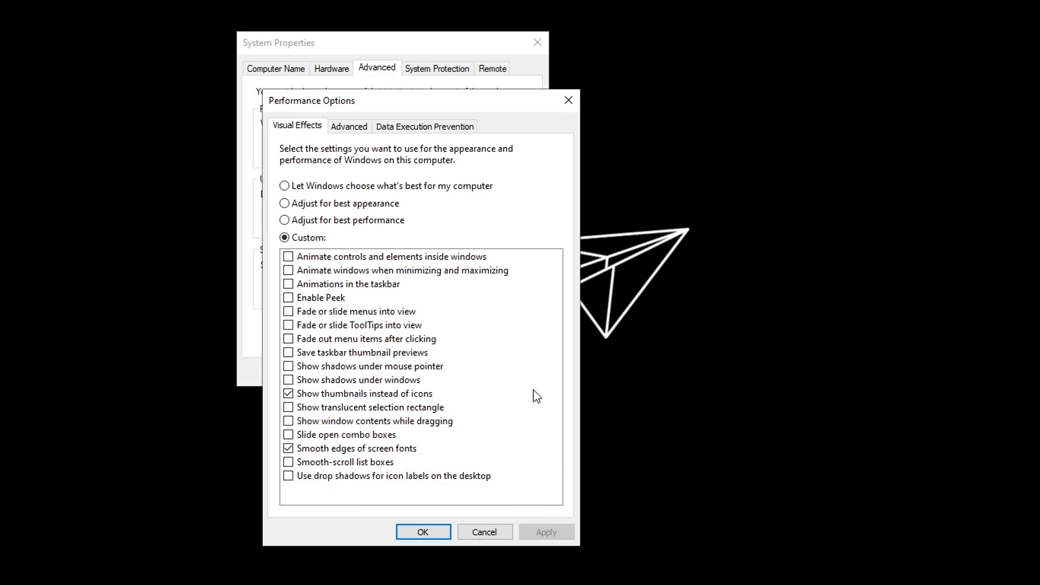
{"action": "mouse_move", "coordinate": [475, 450]}
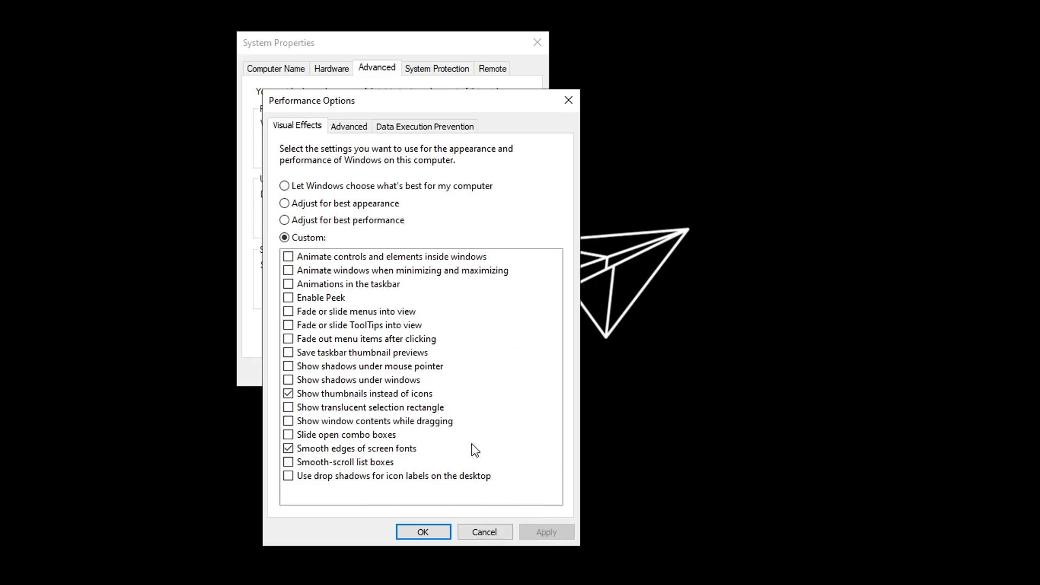
{"action": "mouse_move", "coordinate": [350, 130]}
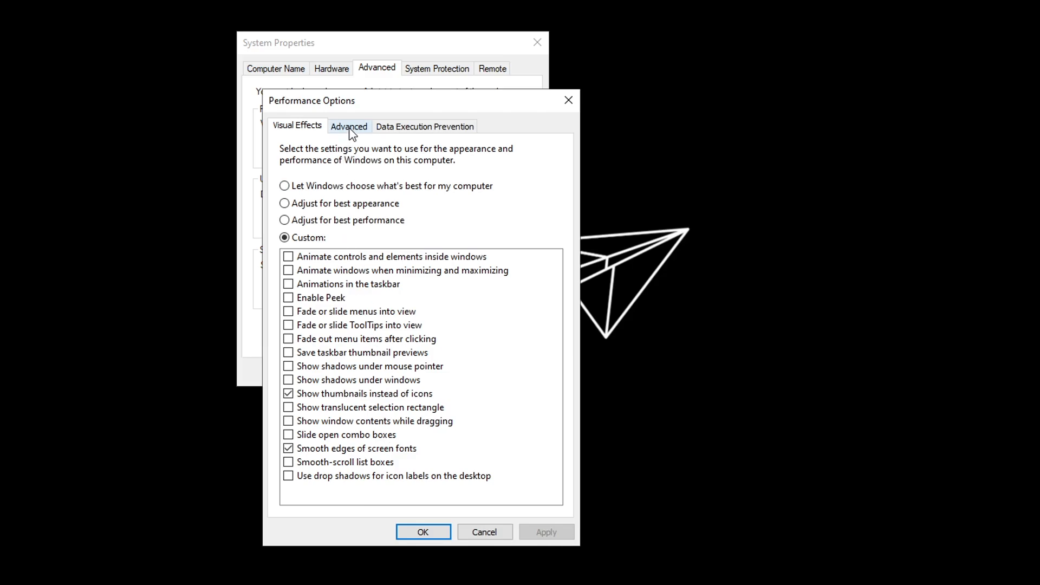
- View Performance Options' Advanced tab: Programs scheduling and a 4608 MB paging file
{"action": "left_click", "coordinate": [349, 126]}
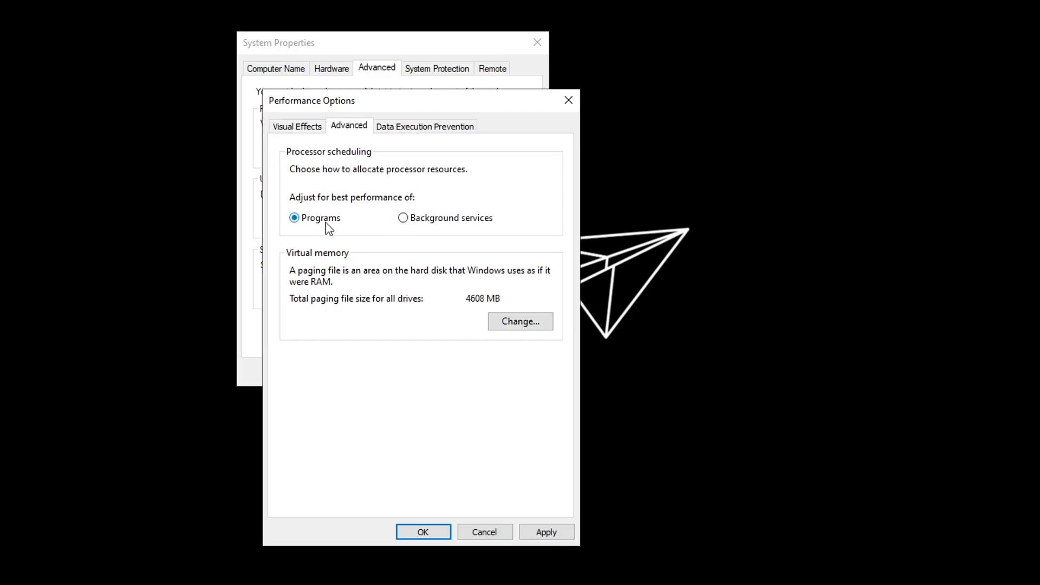
{"action": "mouse_move", "coordinate": [340, 245]}
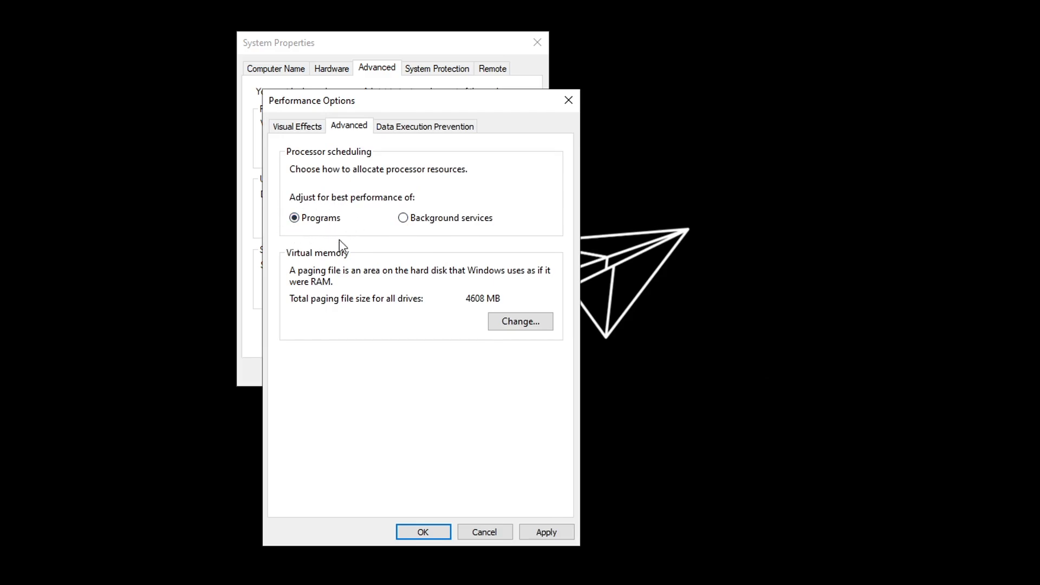
{"action": "mouse_move", "coordinate": [357, 240]}
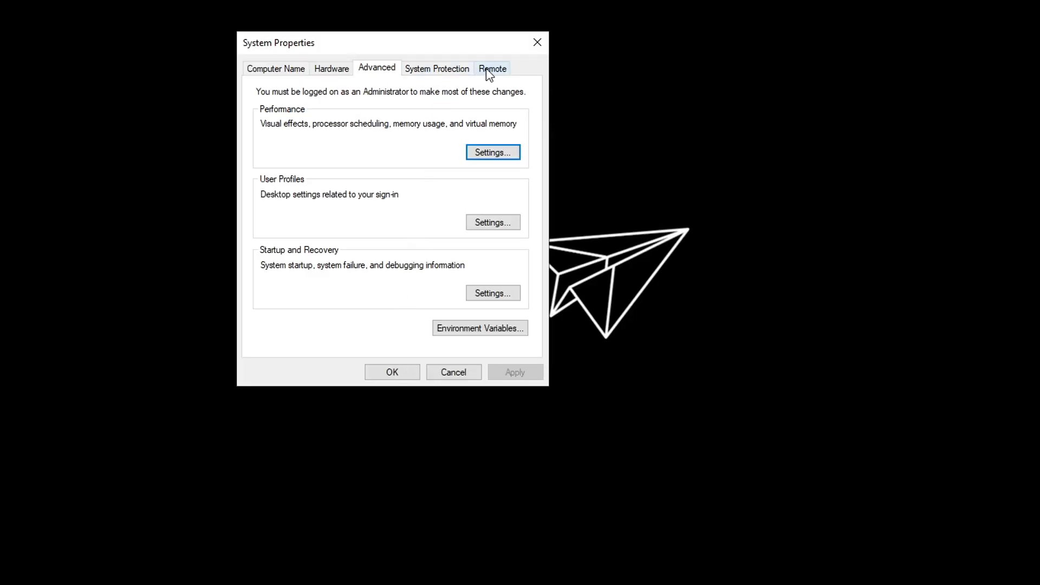
- On the Remote tab, disallow remote control, then untick Remote Assistance connections and confirm
{"action": "left_click", "coordinate": [493, 68]}
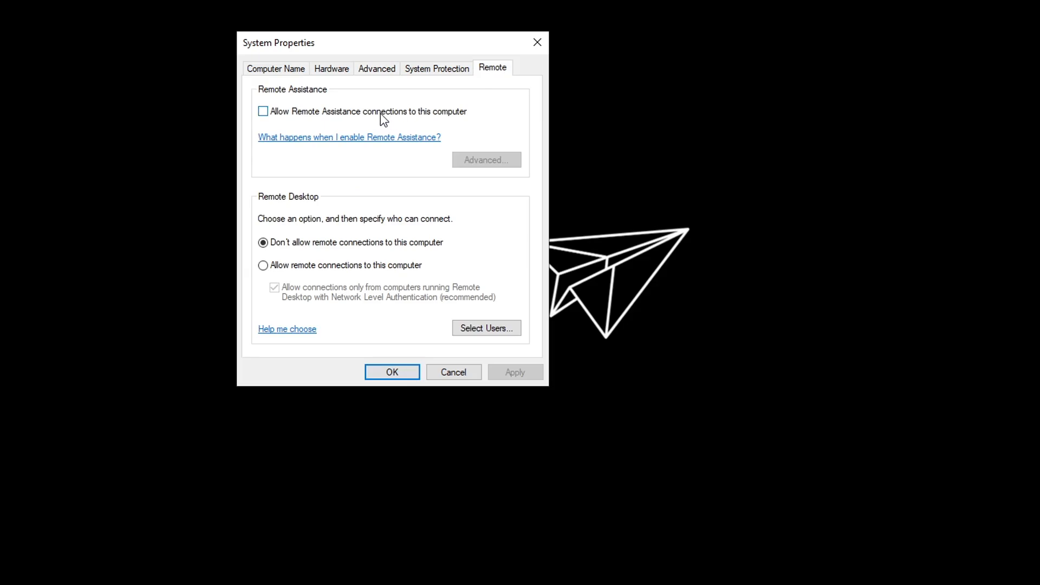
{"action": "left_click", "coordinate": [263, 111]}
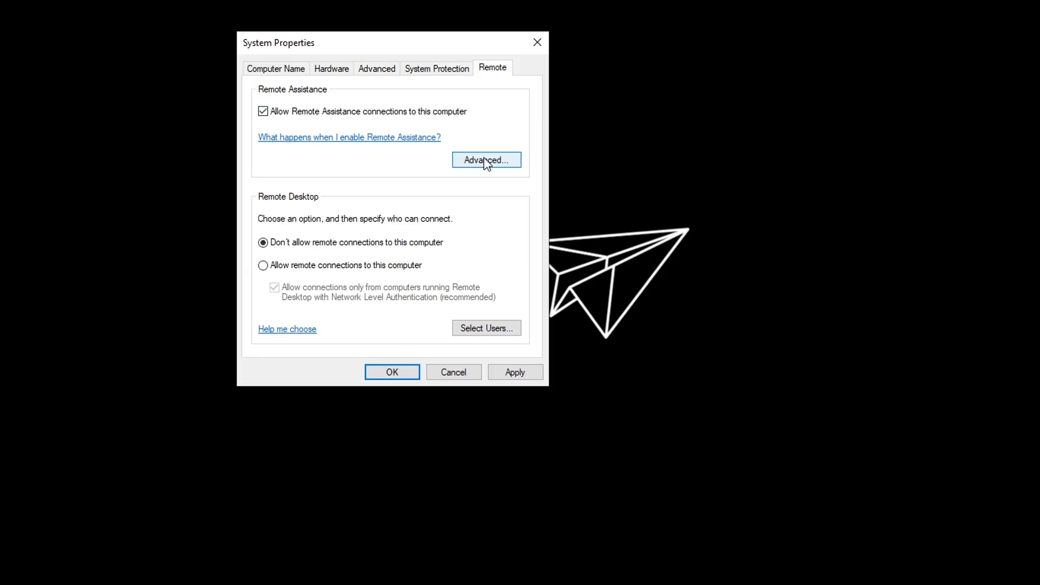
{"action": "left_click", "coordinate": [486, 160]}
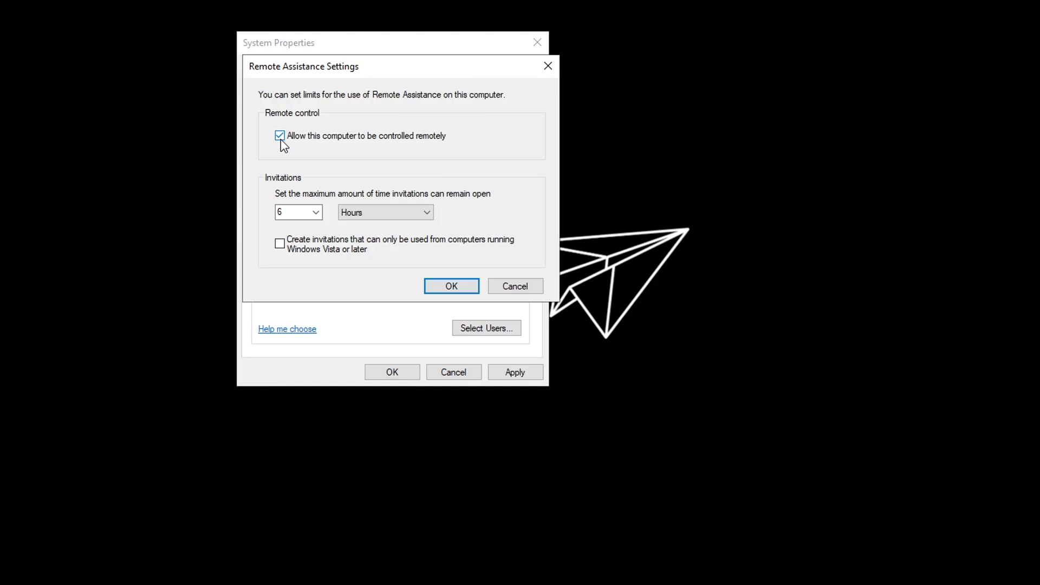
{"action": "left_click", "coordinate": [280, 135]}
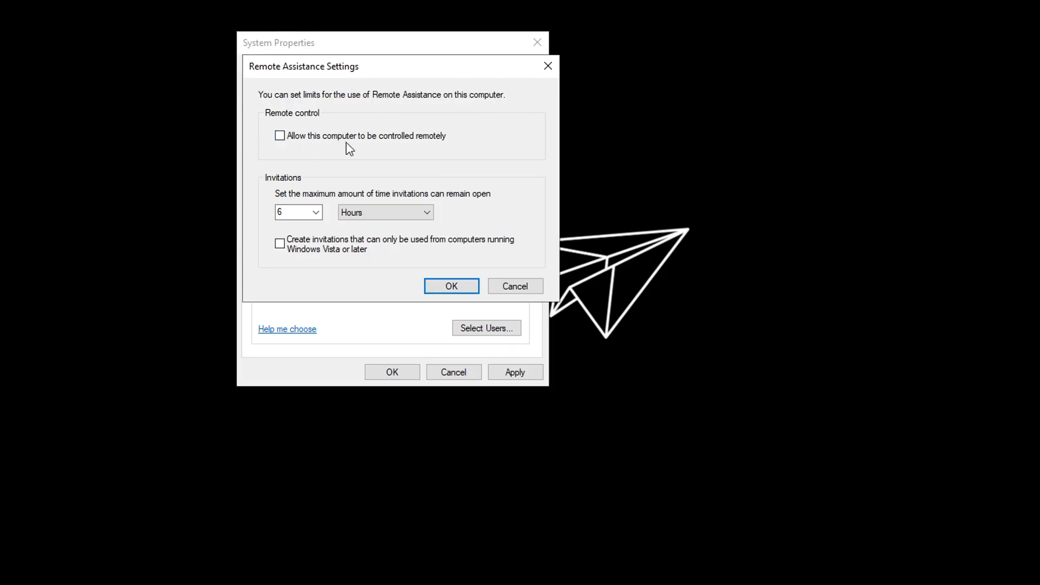
{"action": "left_click", "coordinate": [451, 286]}
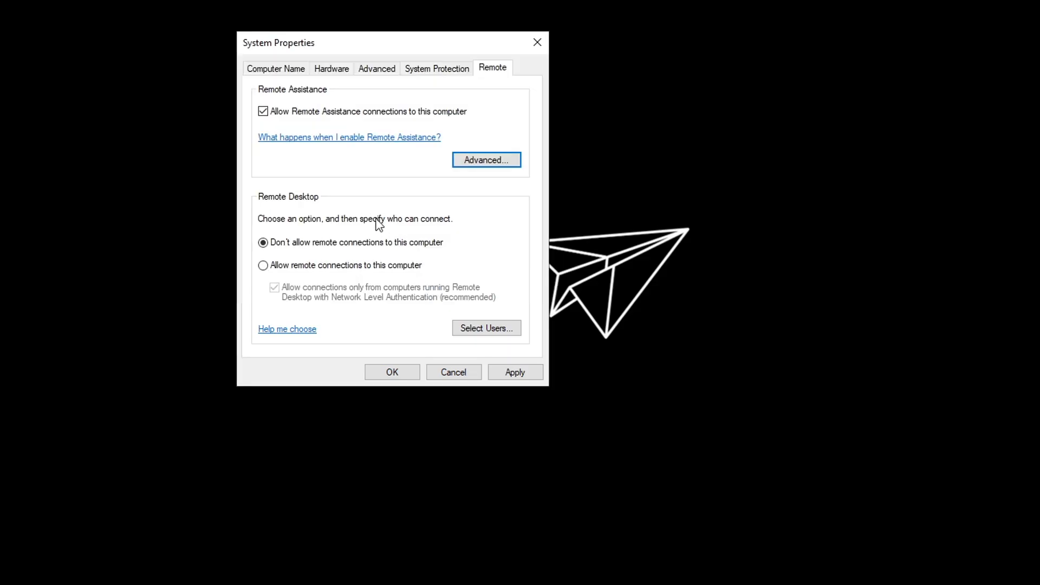
{"action": "left_click", "coordinate": [264, 110]}
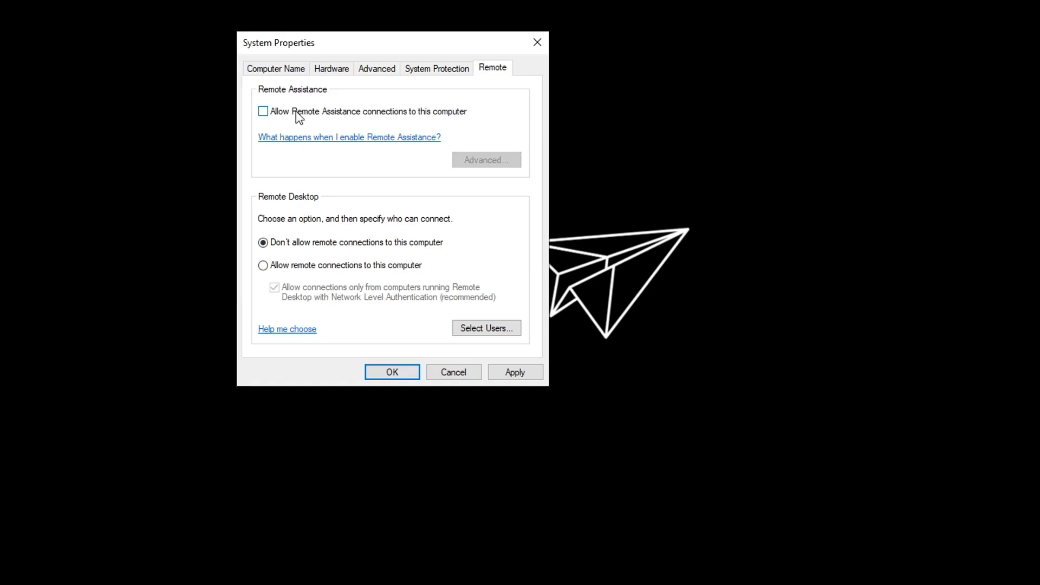
{"action": "left_click", "coordinate": [515, 372]}
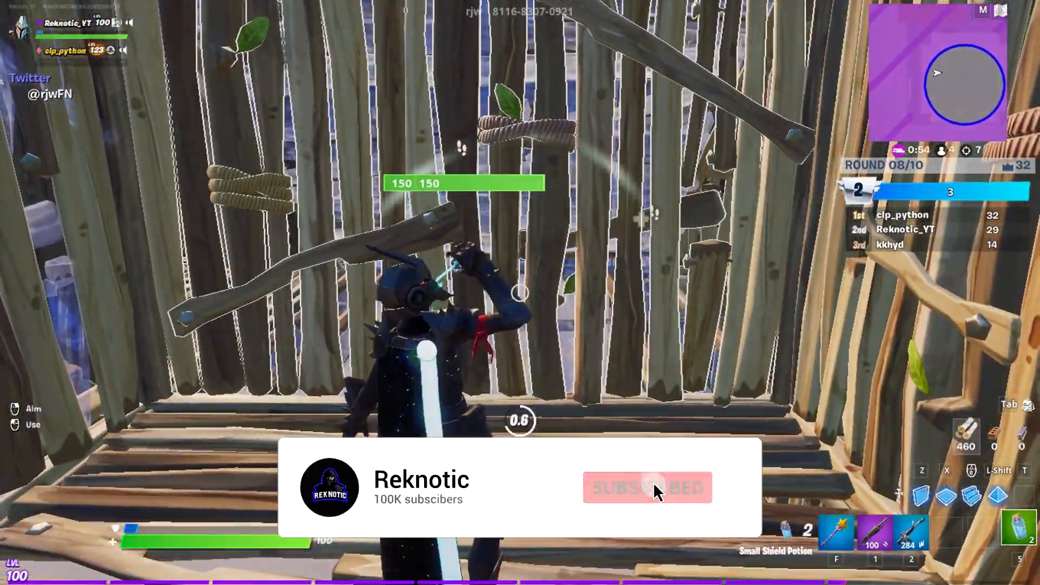
{"action": "left_click", "coordinate": [647, 487]}
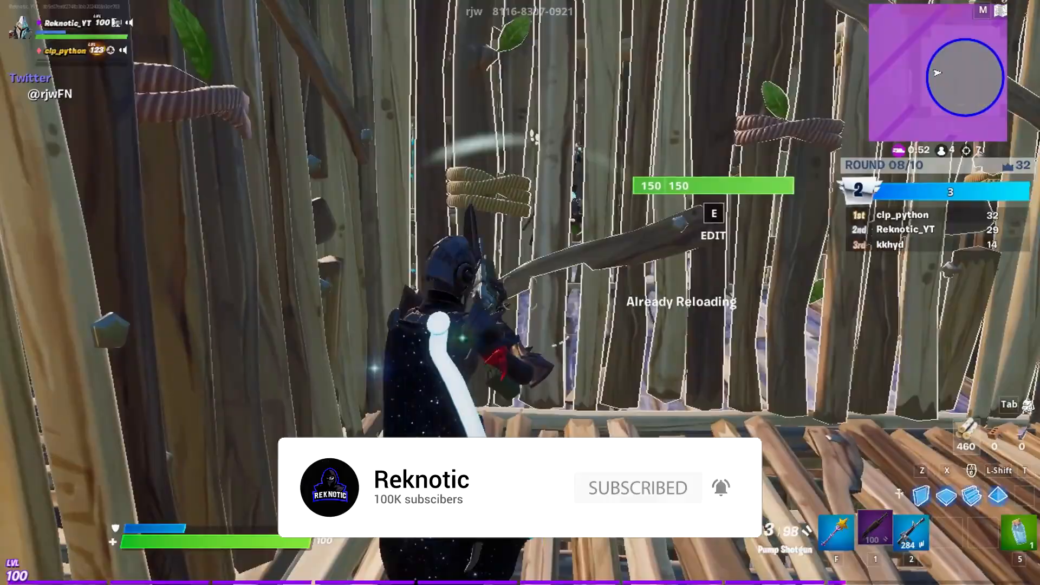